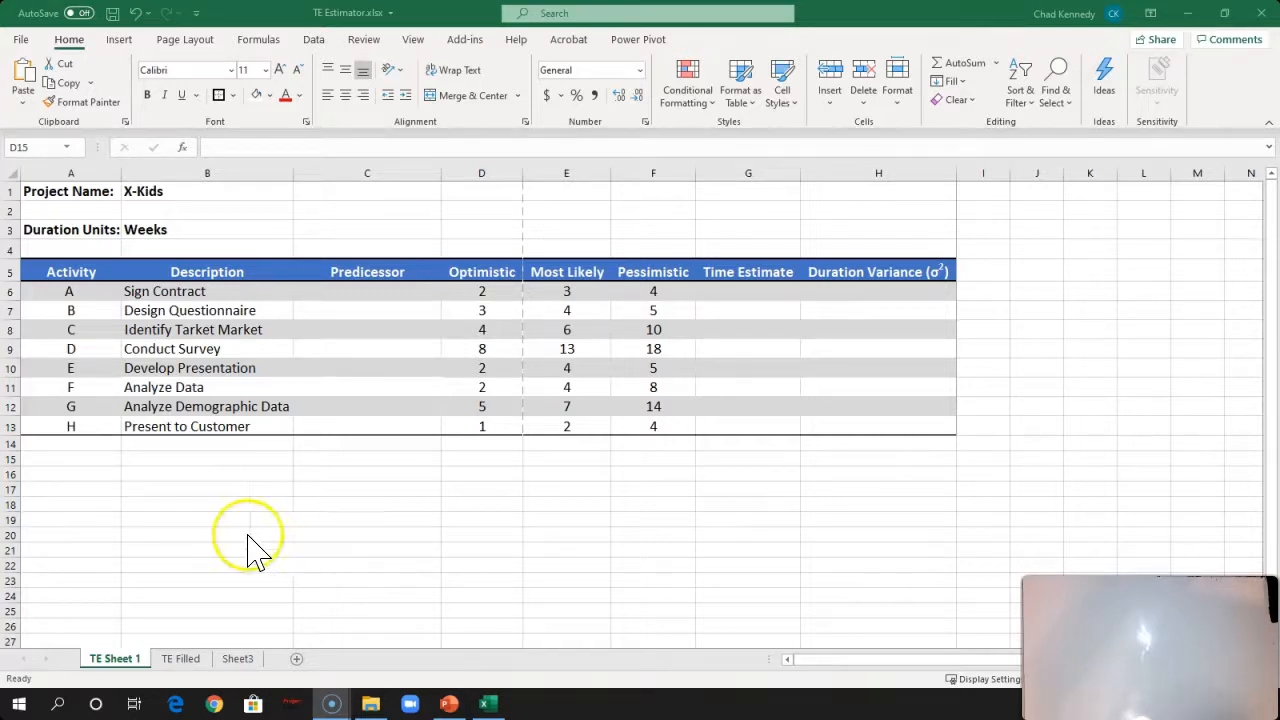
mouse_move(16, 216)
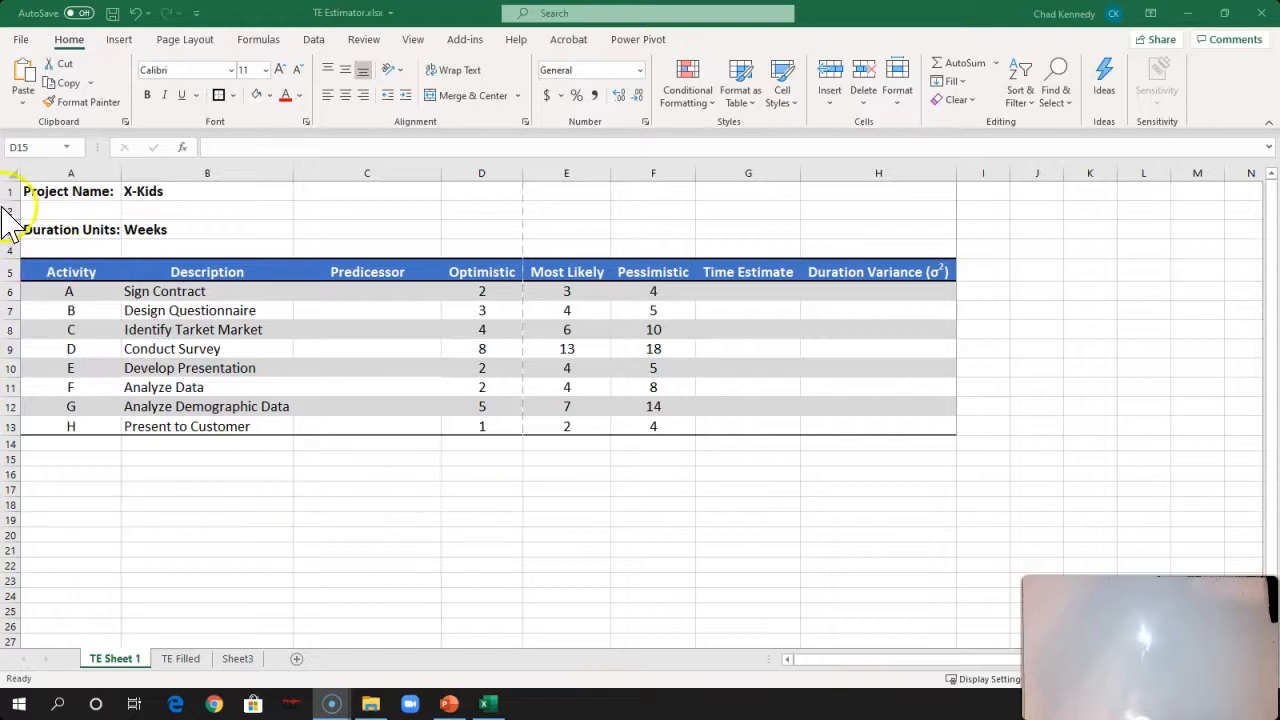
mouse_move(248, 224)
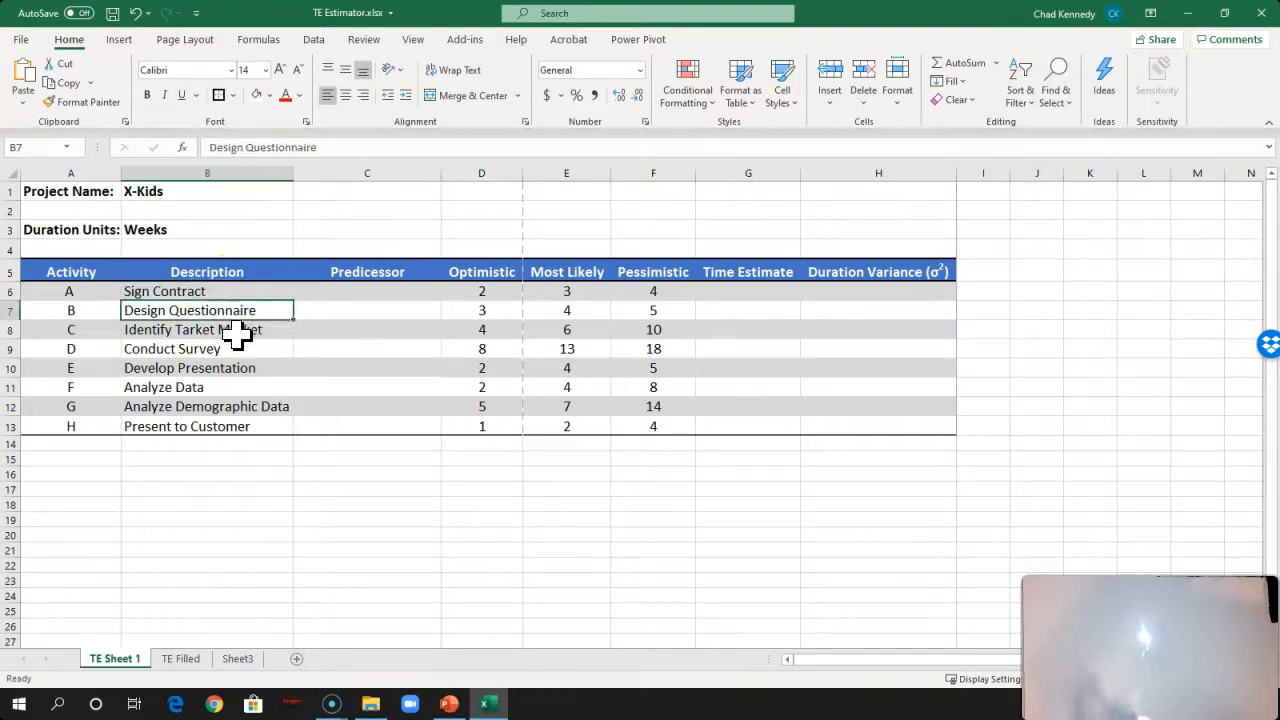
Step: Enter A as the predecessor for activities B (Design Questionnaire) and C (Identify Target Market)
left_click(208, 328)
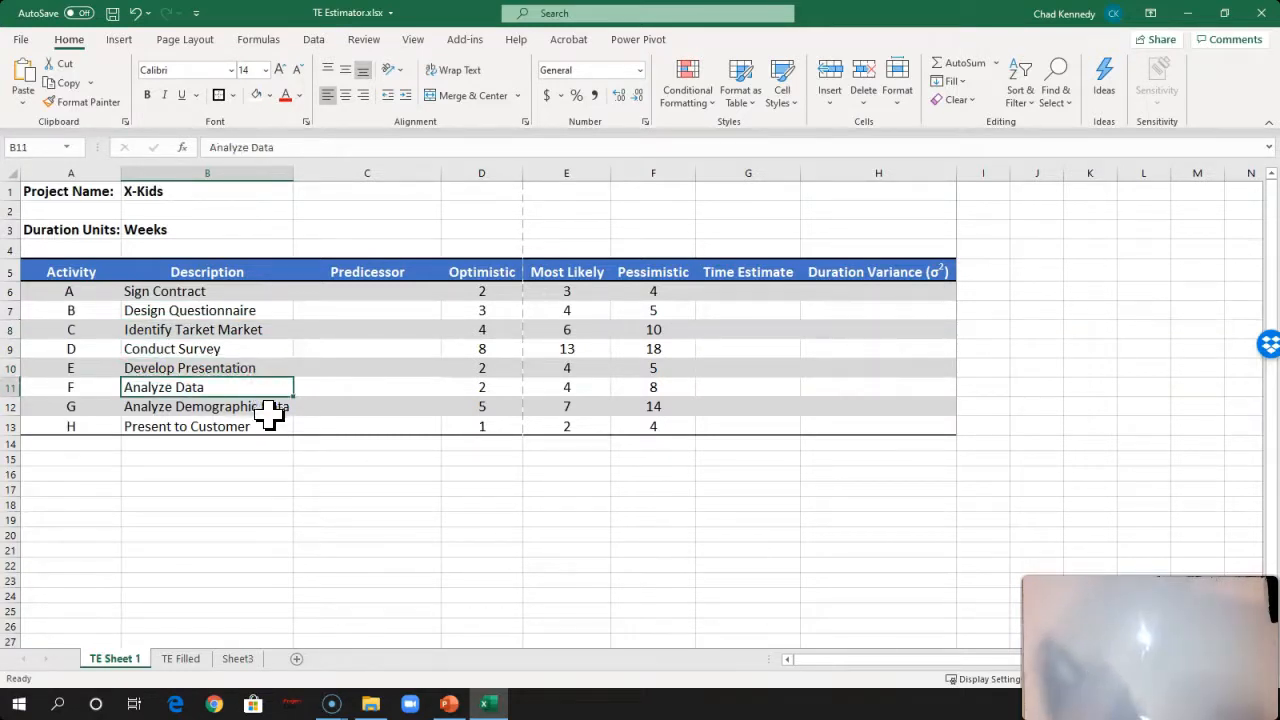
left_click(186, 426)
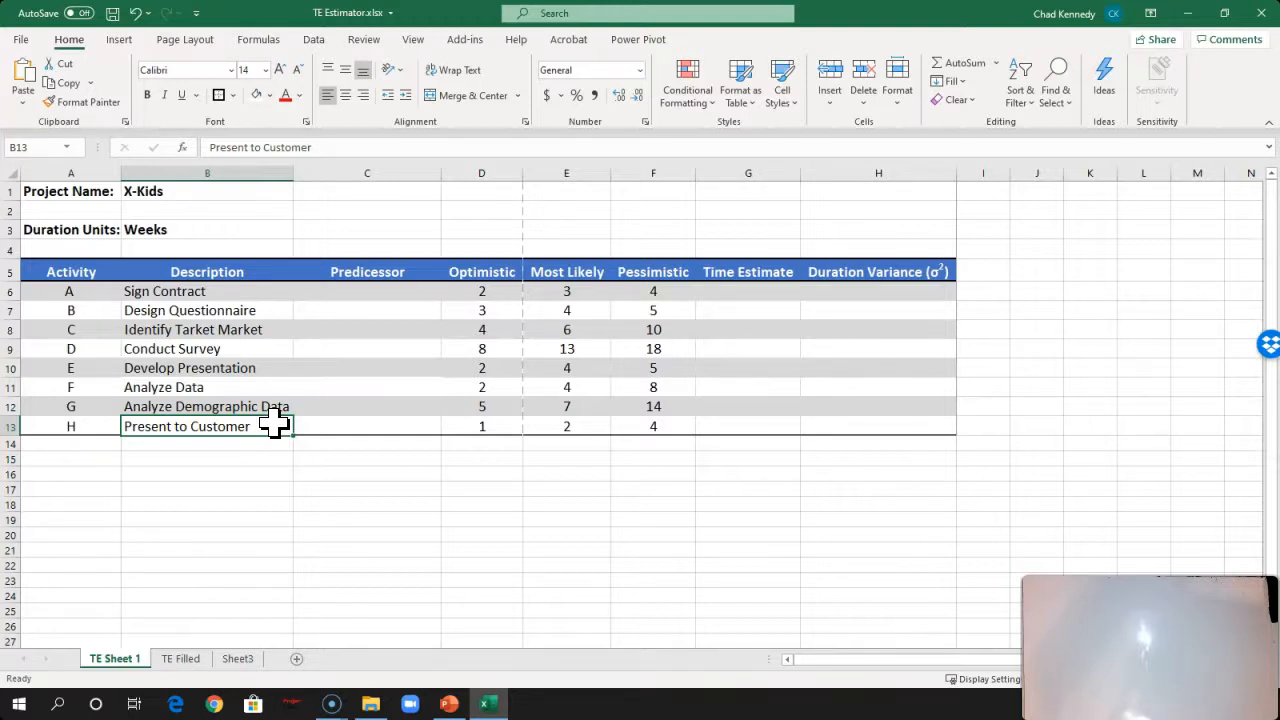
mouse_move(284, 360)
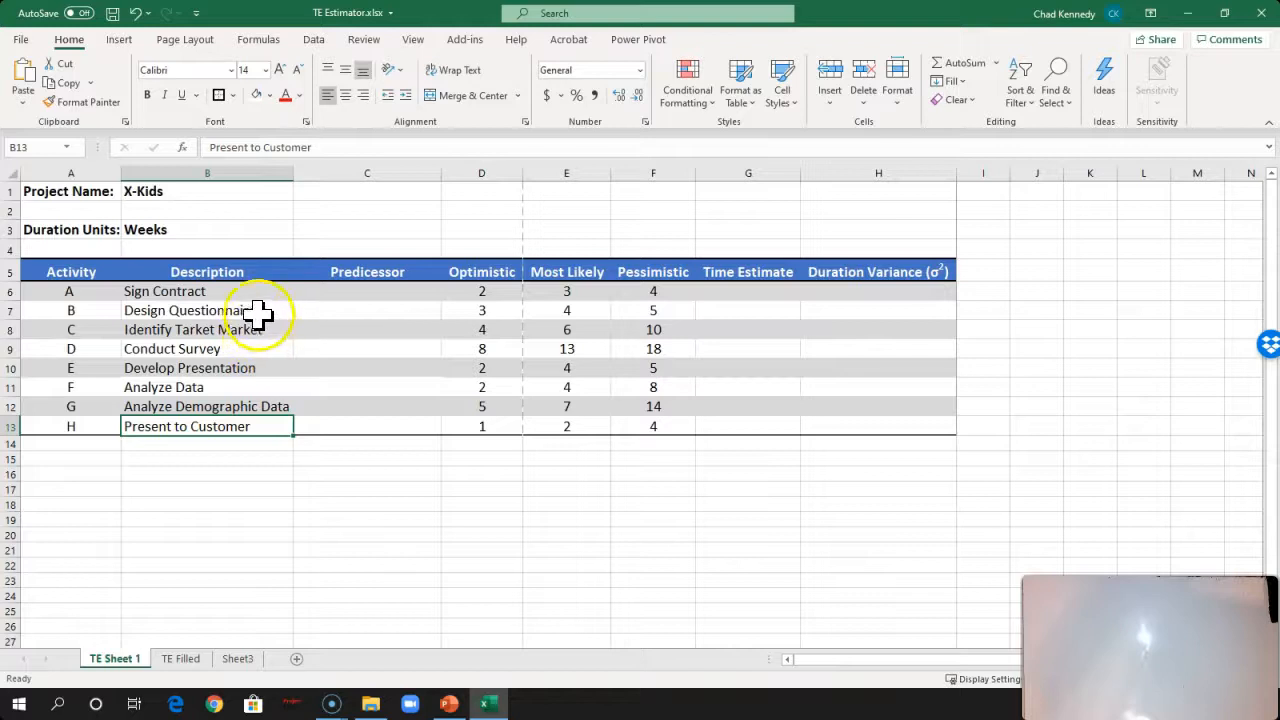
mouse_move(262, 330)
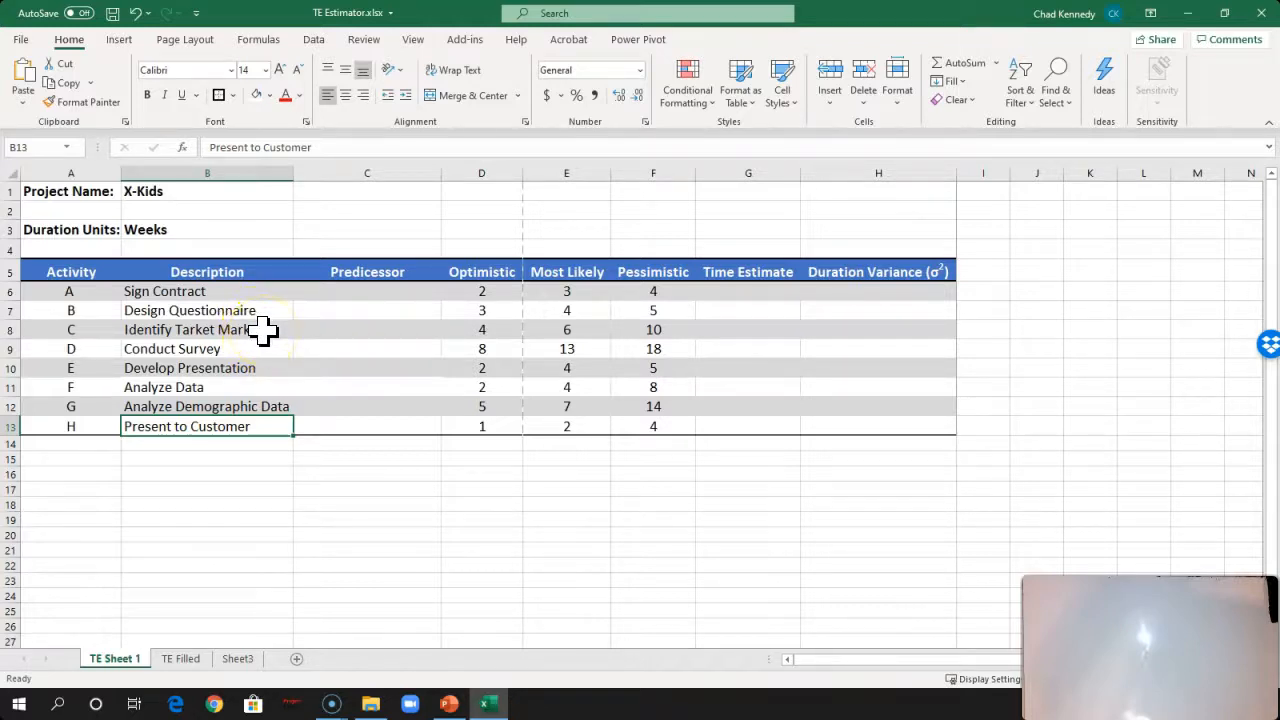
mouse_move(244, 292)
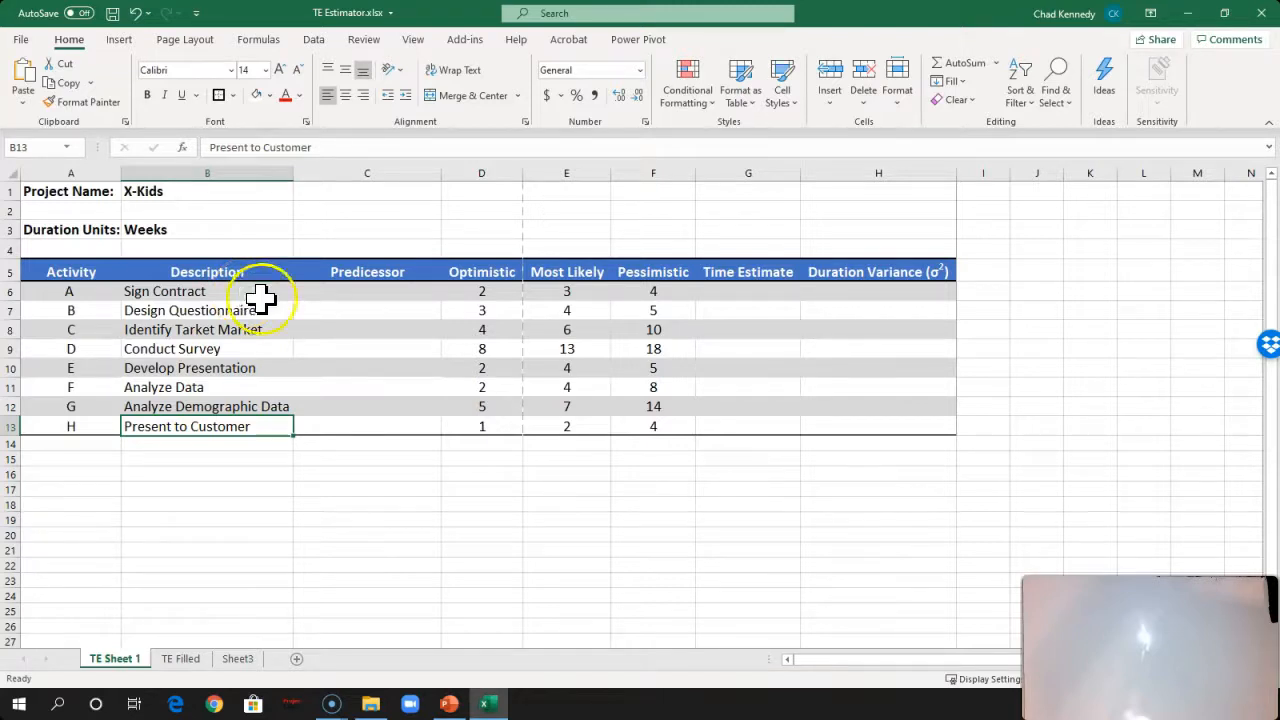
mouse_move(352, 314)
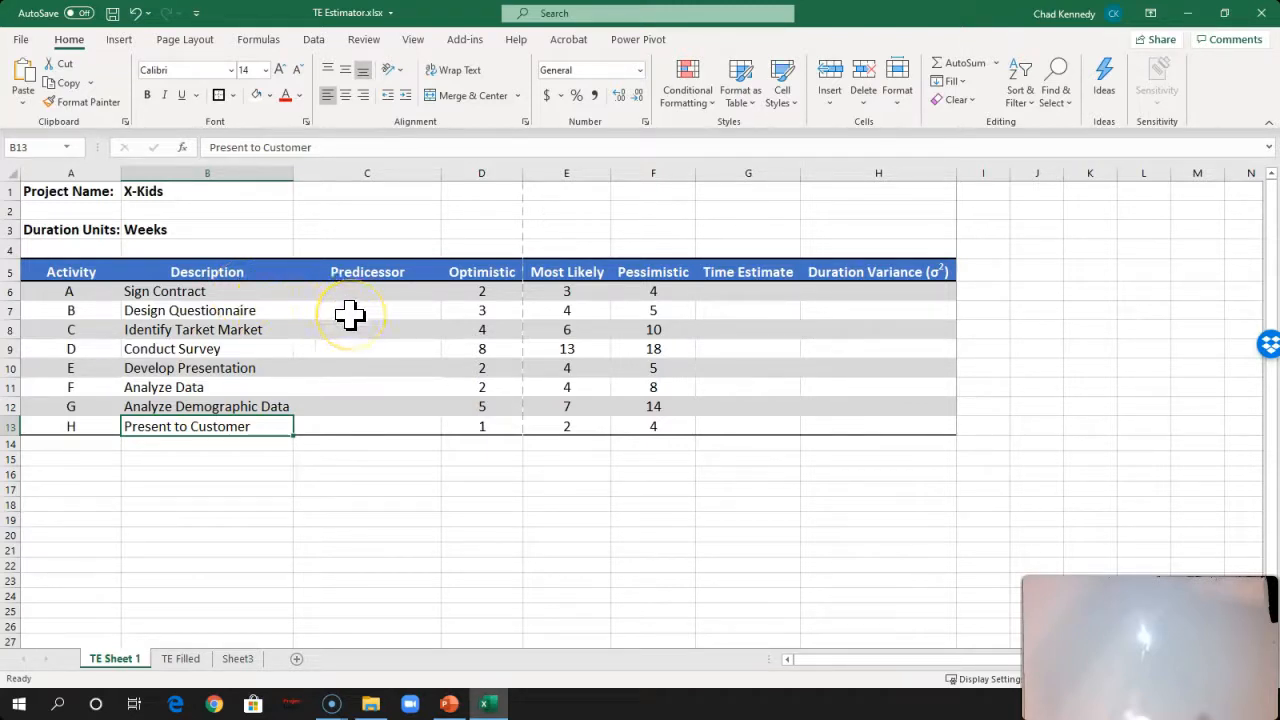
left_click(366, 310)
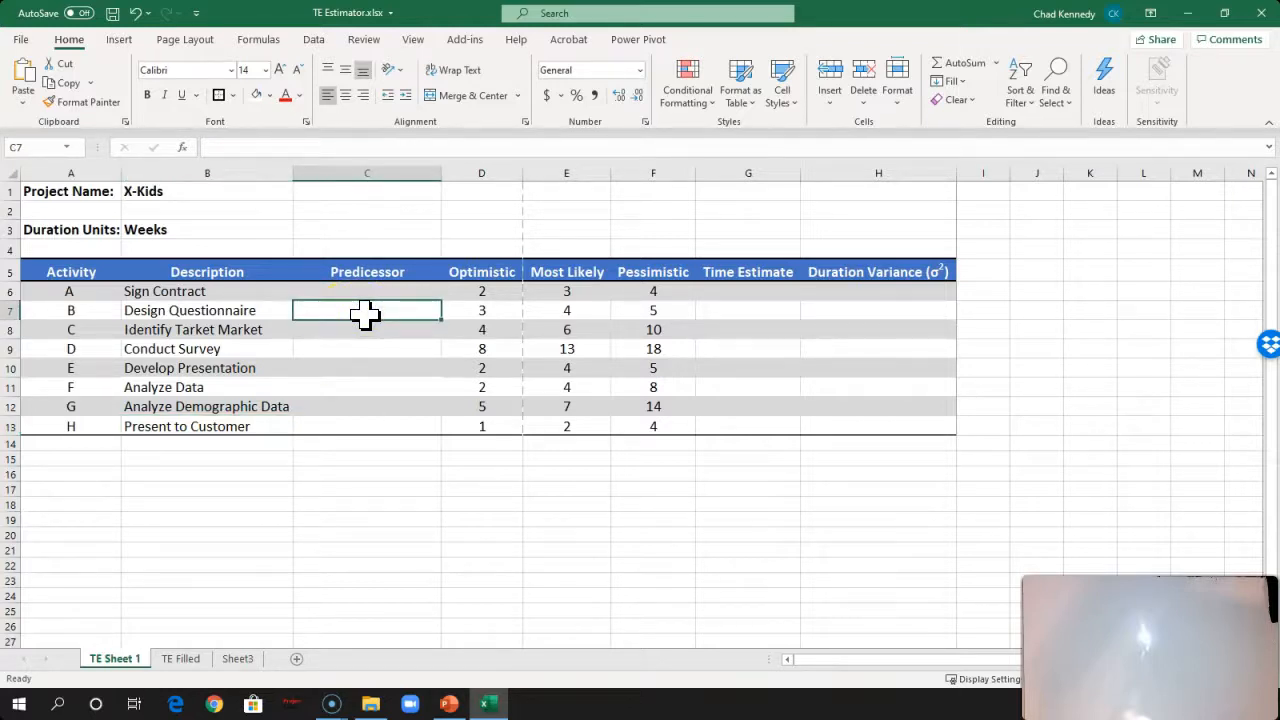
type("A")
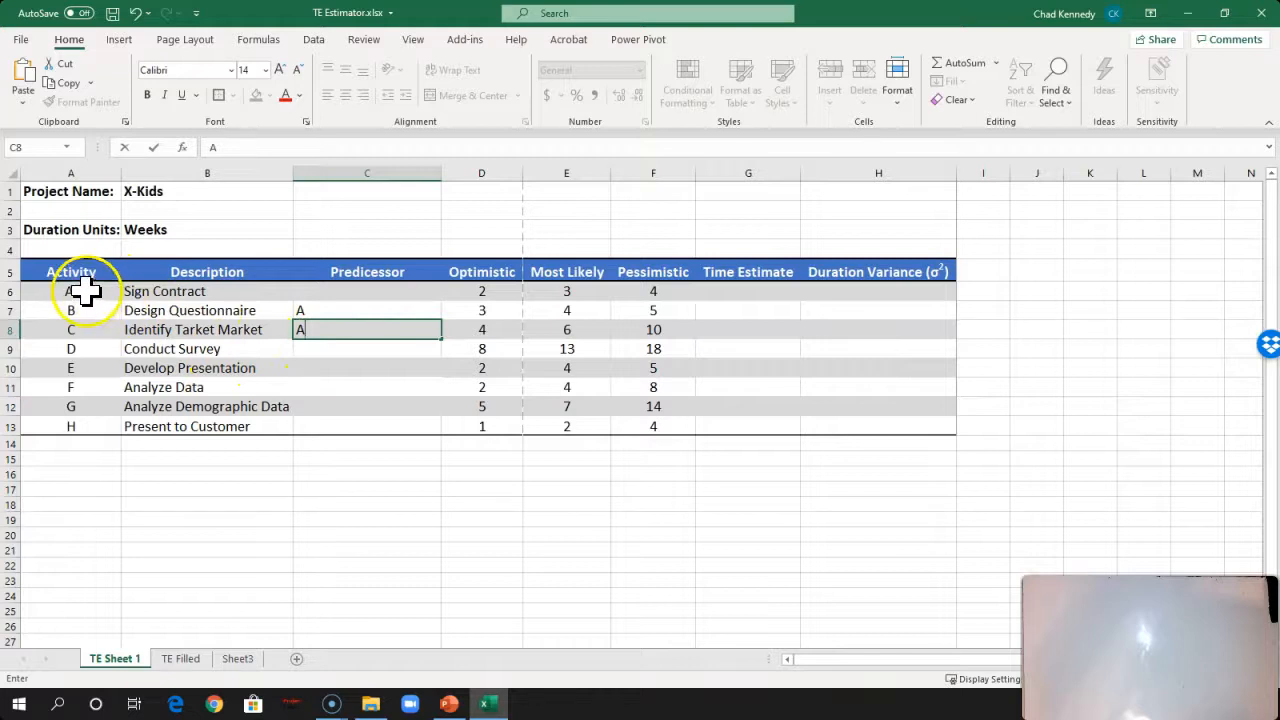
mouse_move(316, 376)
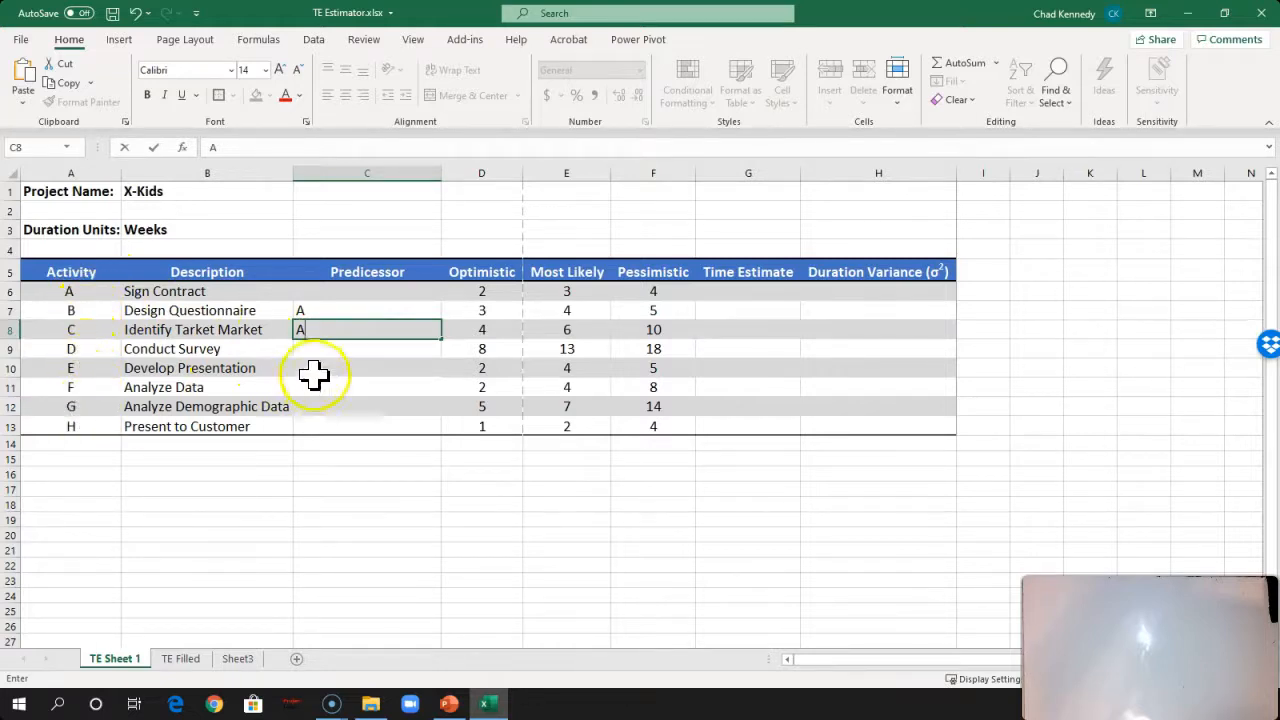
mouse_move(112, 336)
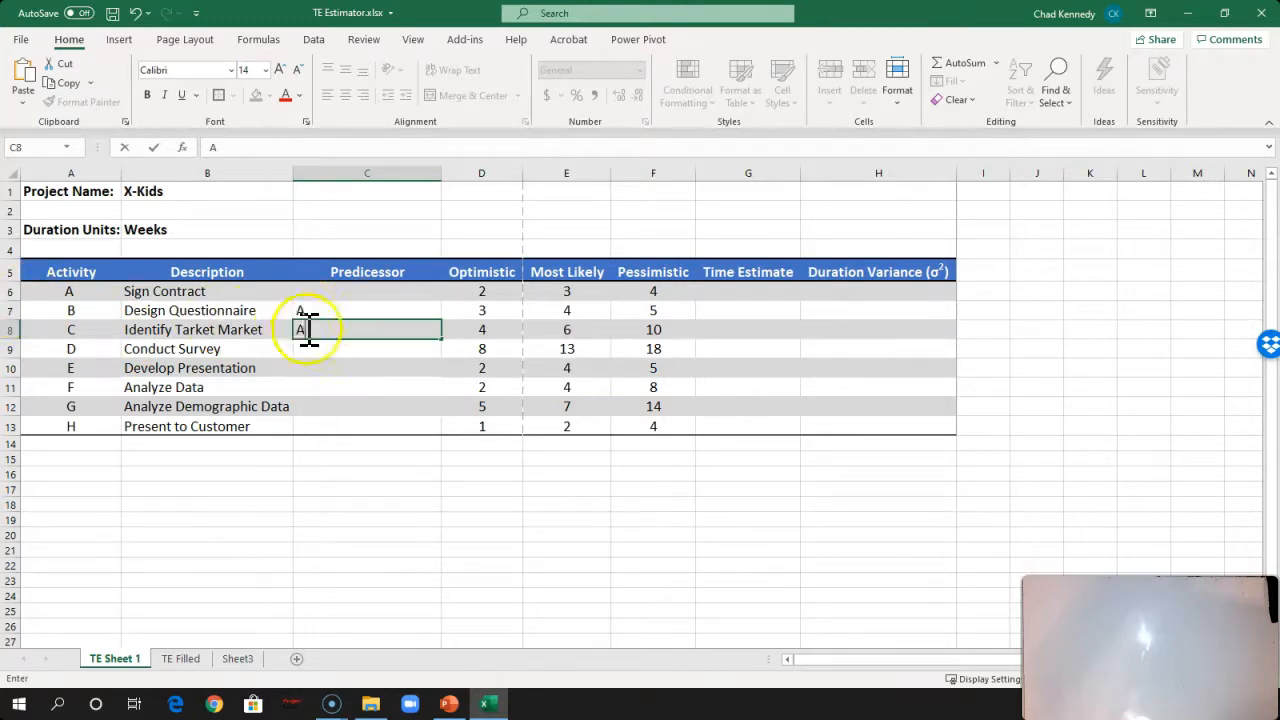
type("A")
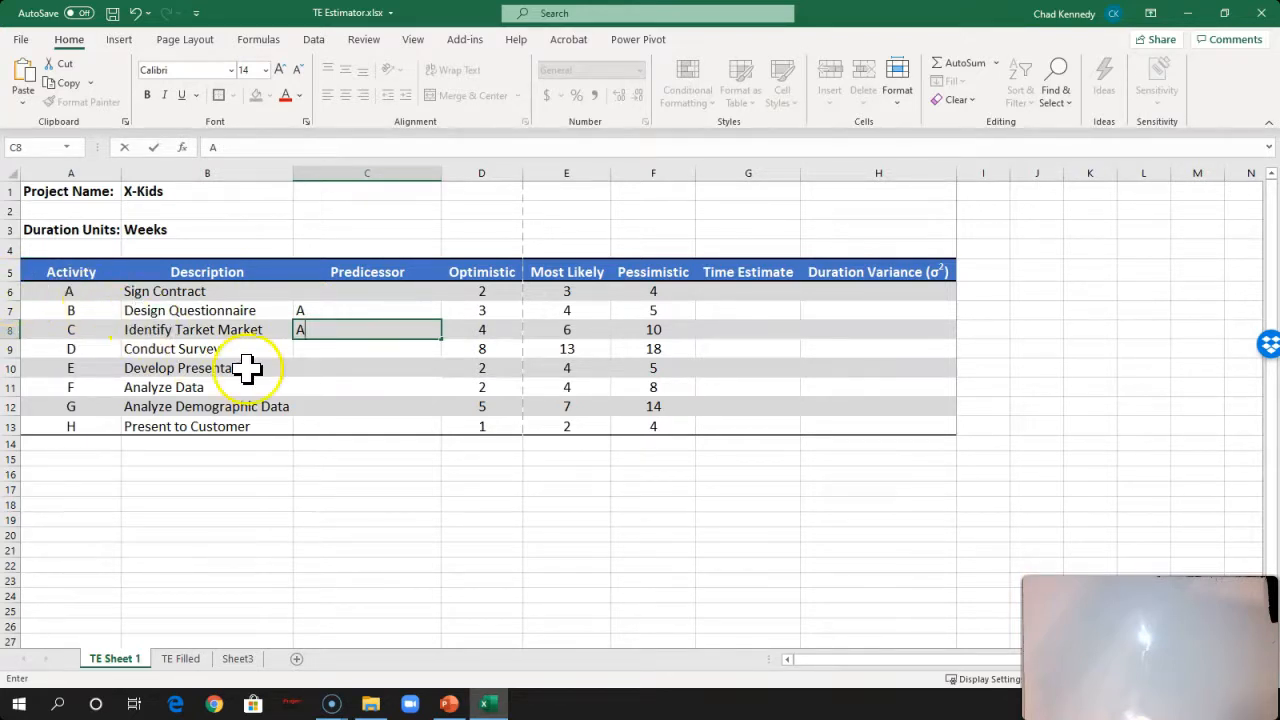
mouse_move(384, 360)
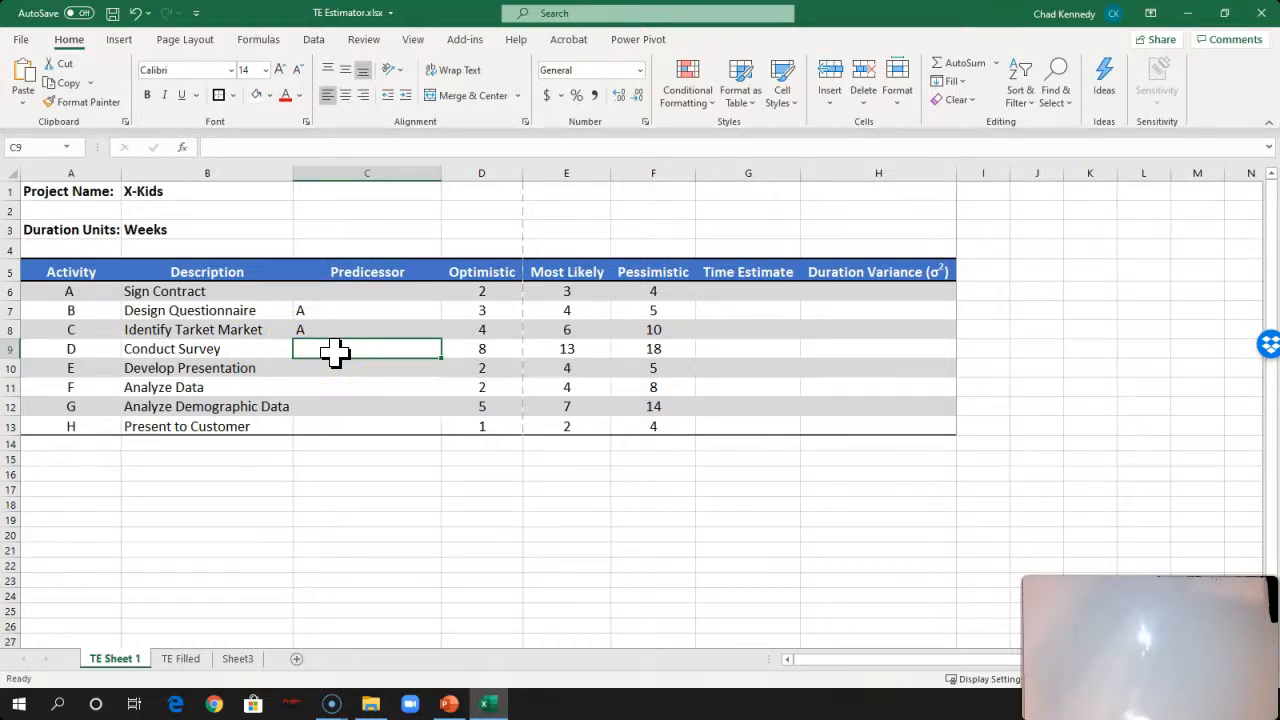
Step: Enter predecessors B,C for D, B for E, D for F, C for G and E,F,G for H
type("B")
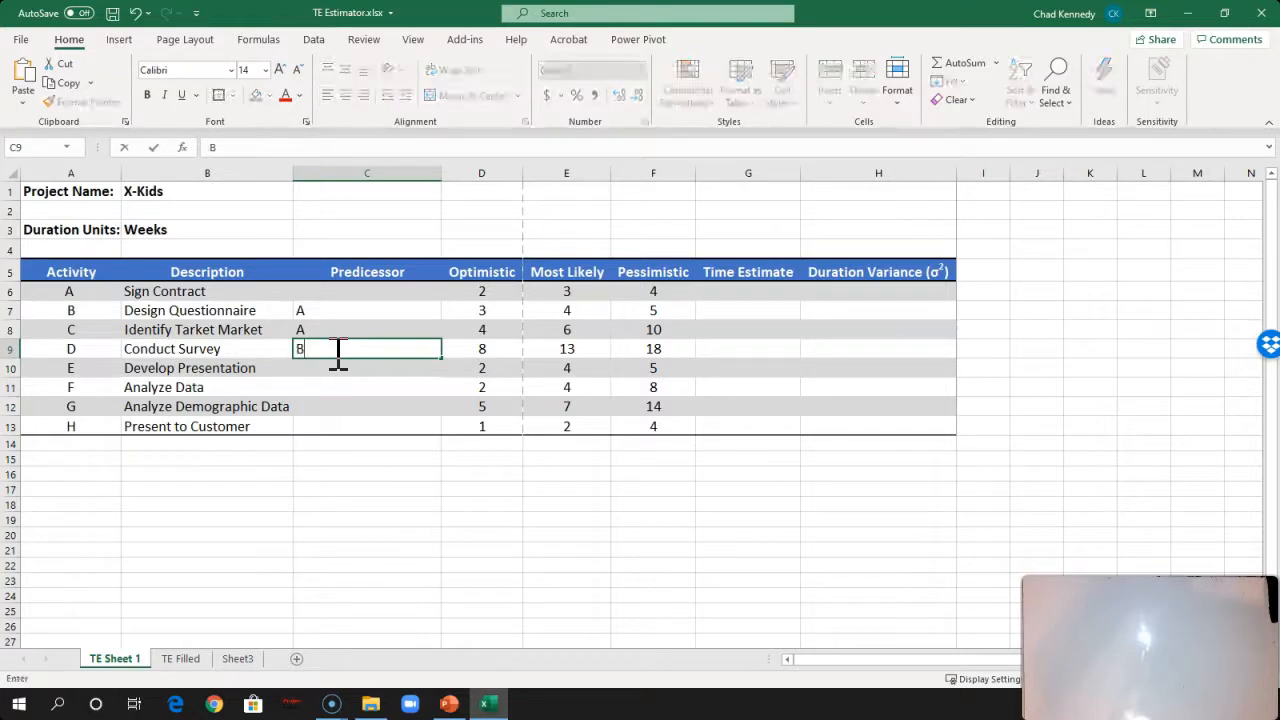
type(",C")
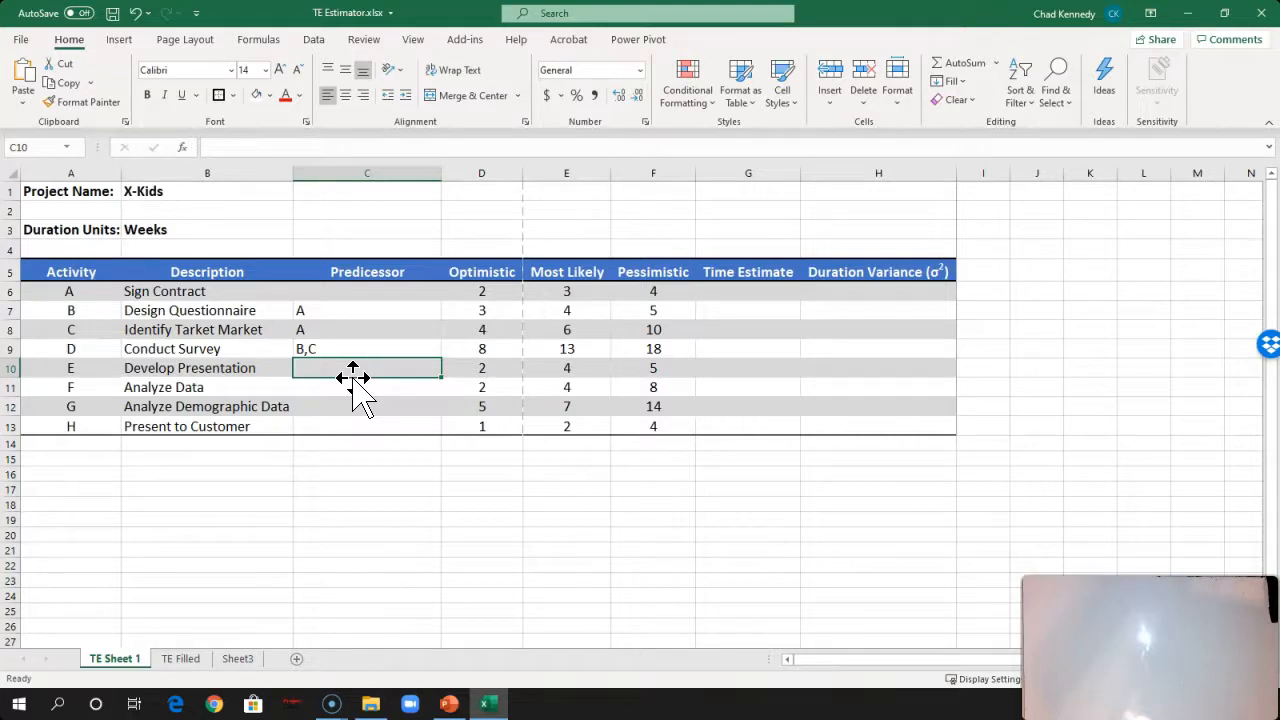
type("B,C")
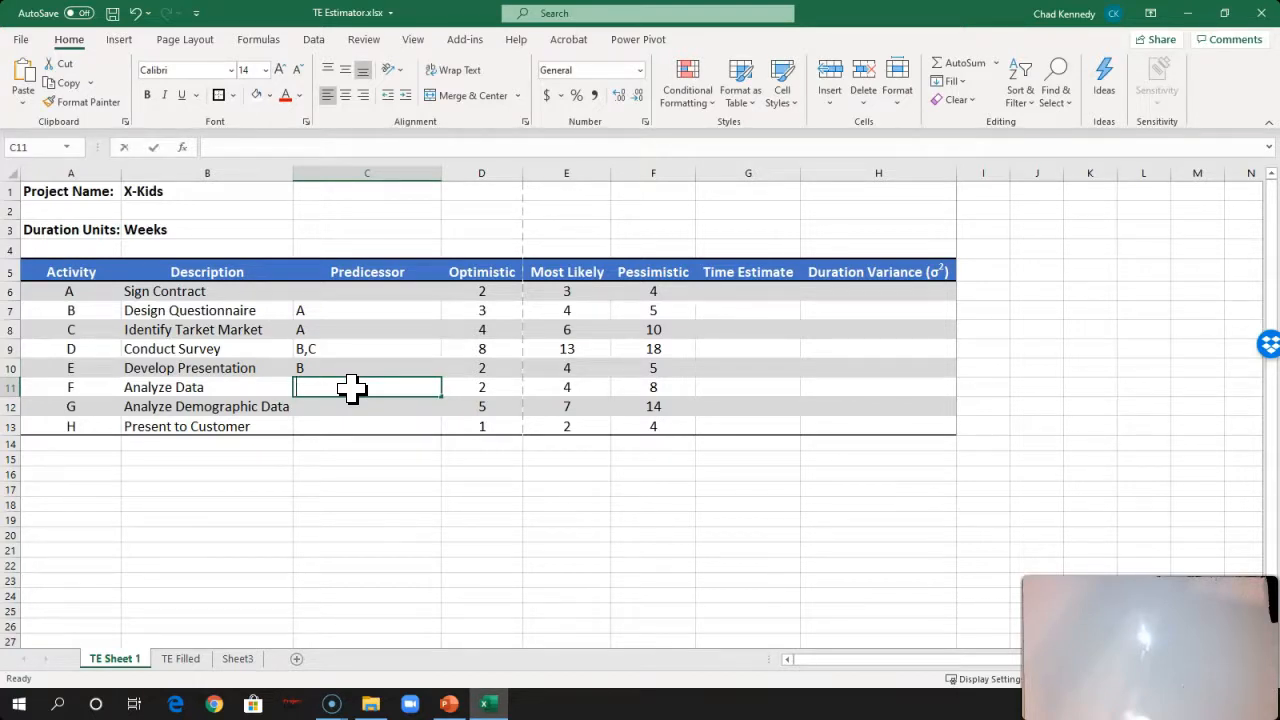
type("D")
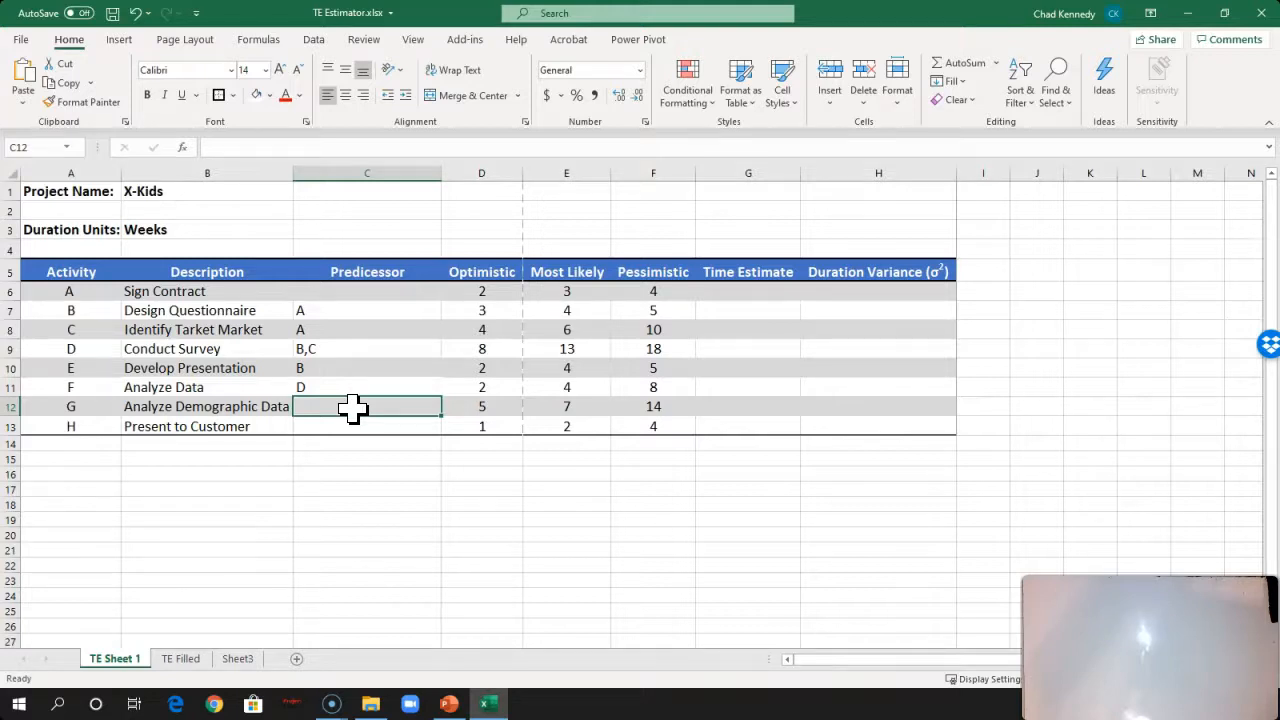
type("C")
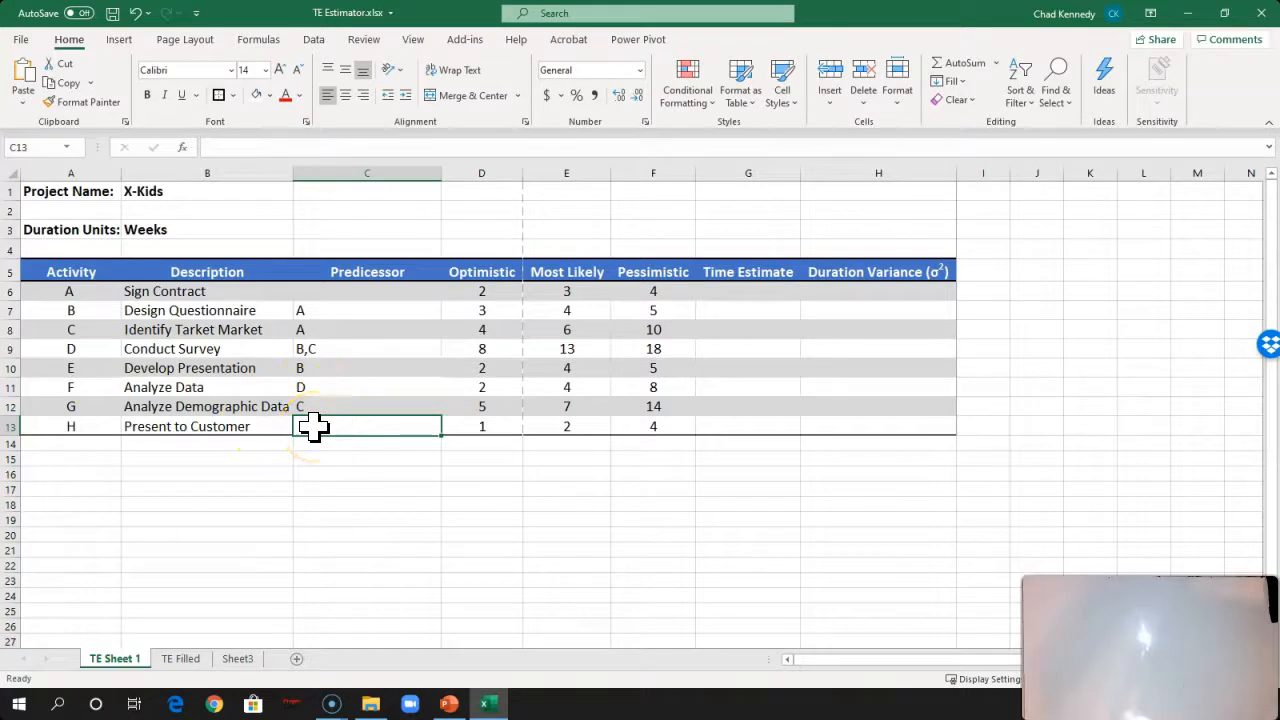
type("E,F,G")
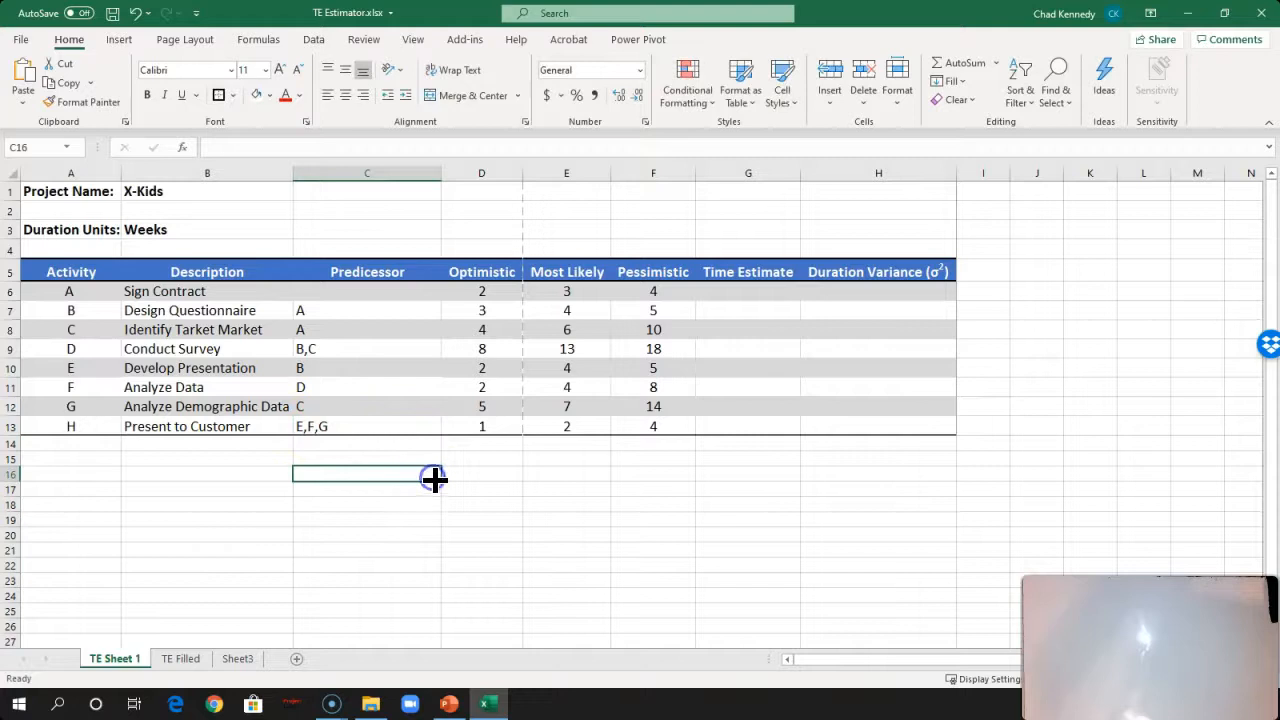
mouse_move(496, 456)
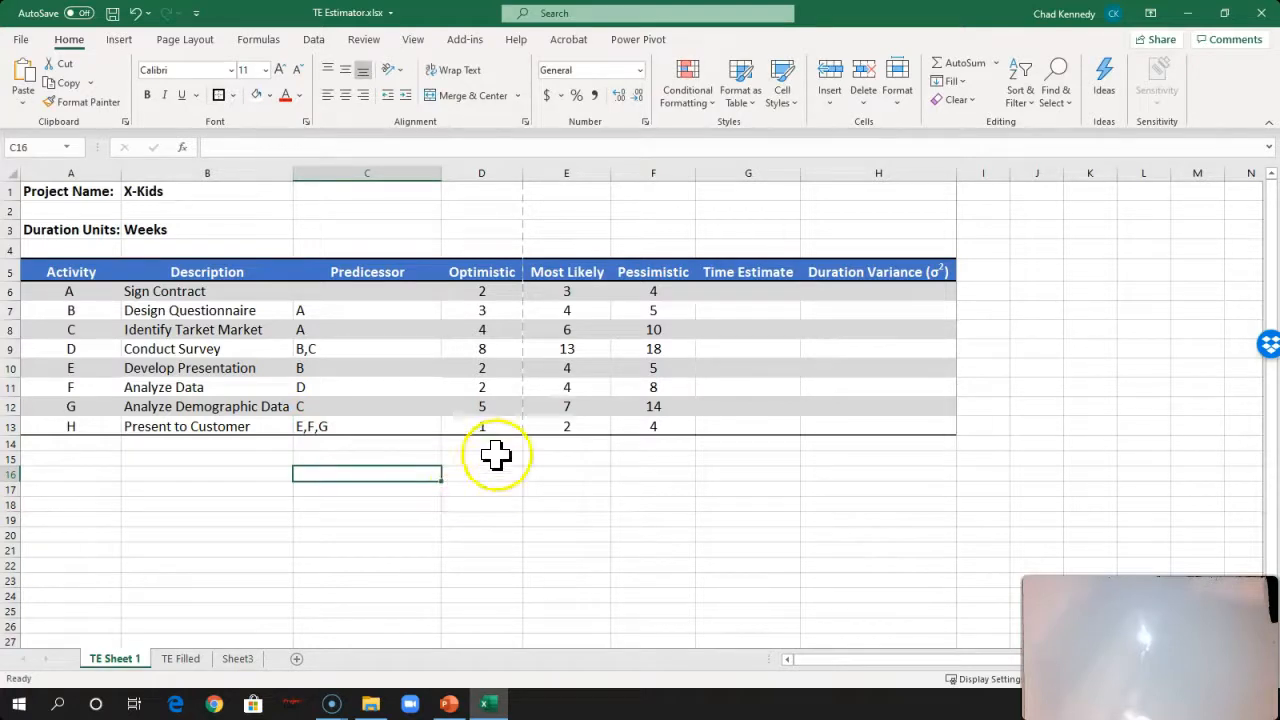
mouse_move(498, 430)
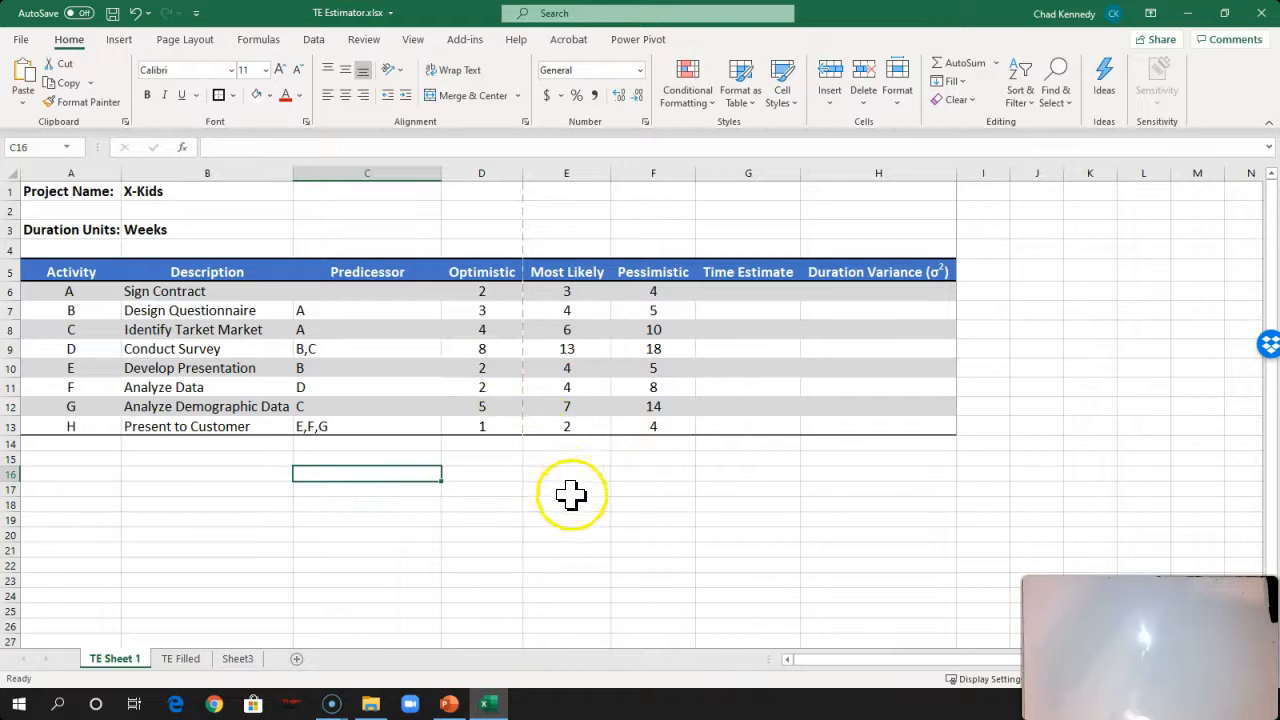
mouse_move(570, 496)
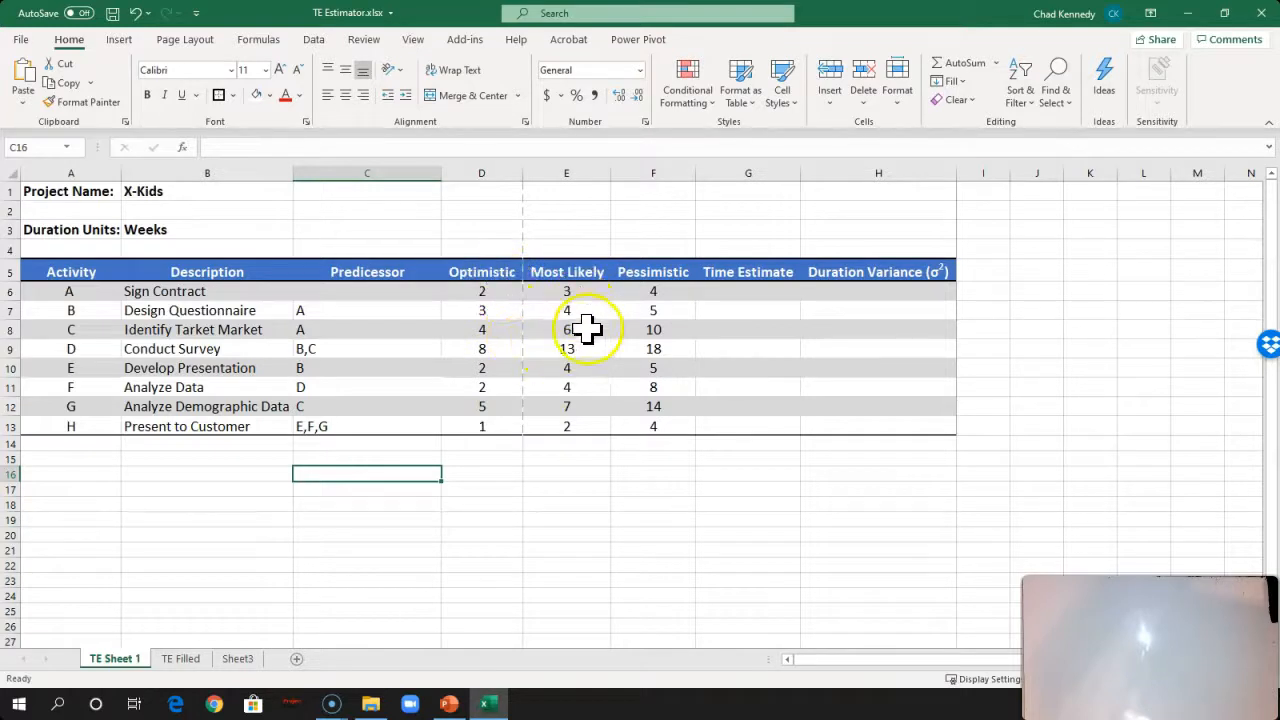
mouse_move(660, 284)
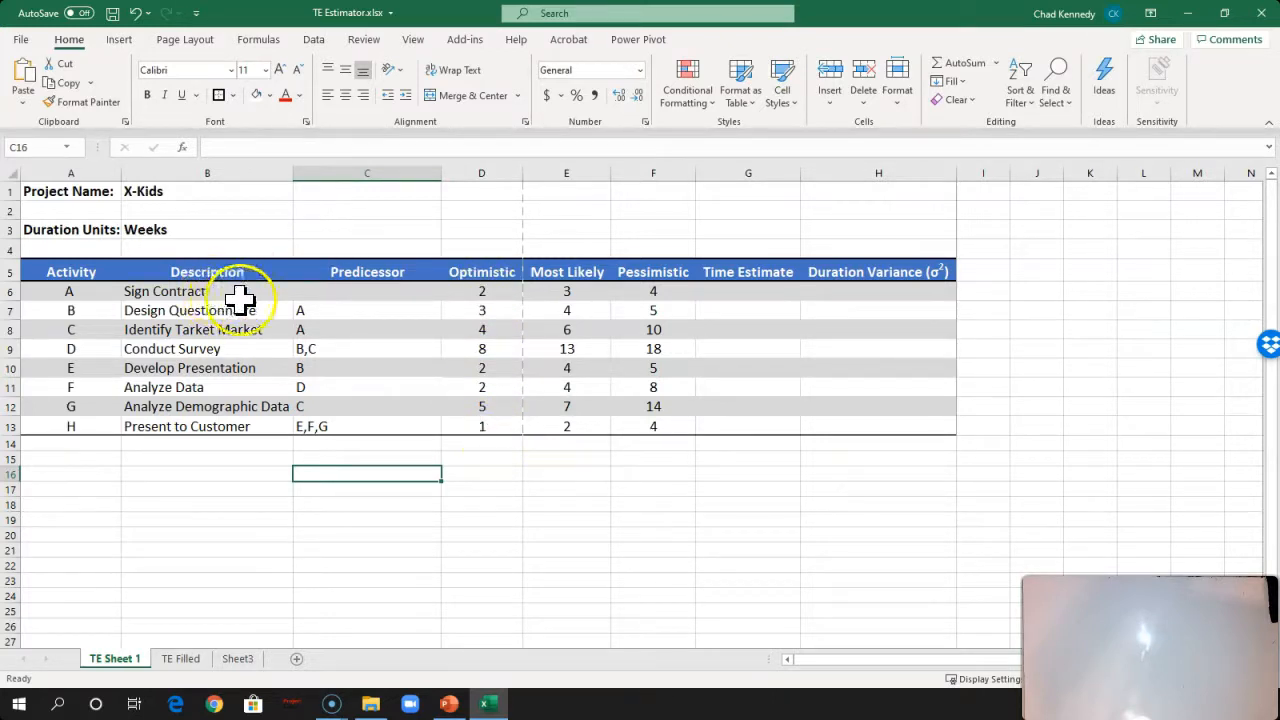
mouse_move(508, 292)
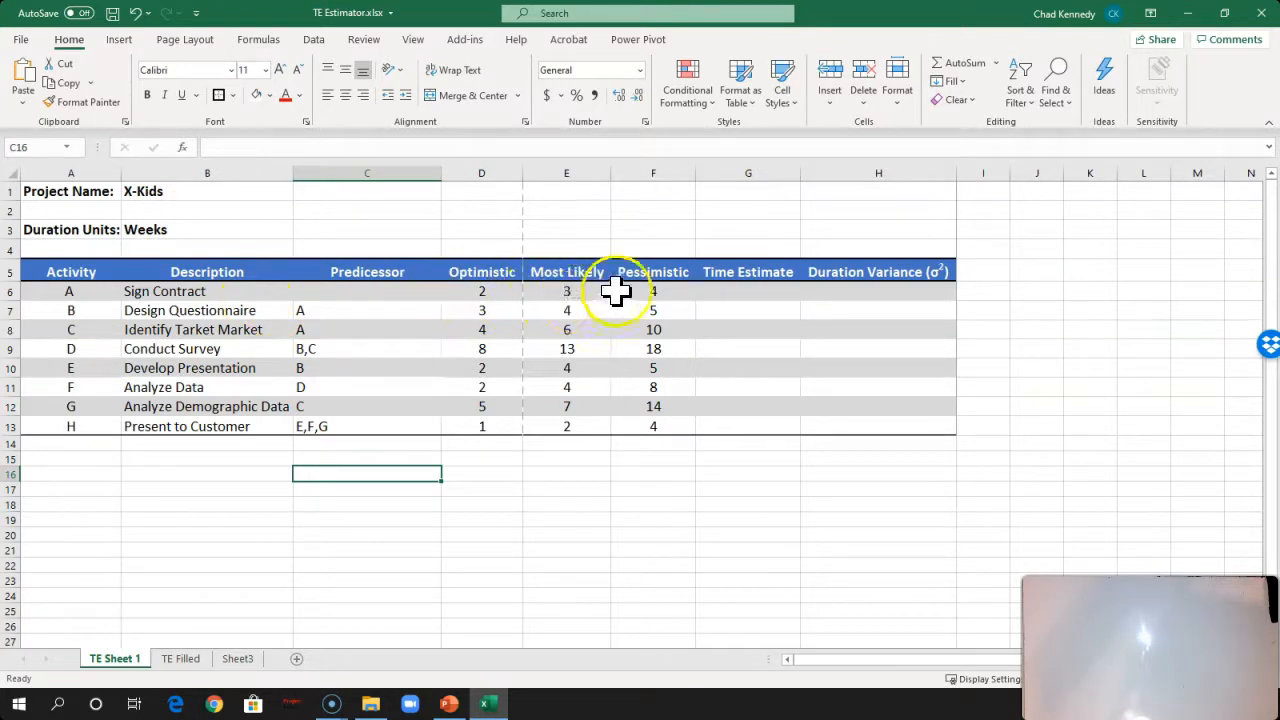
mouse_move(668, 296)
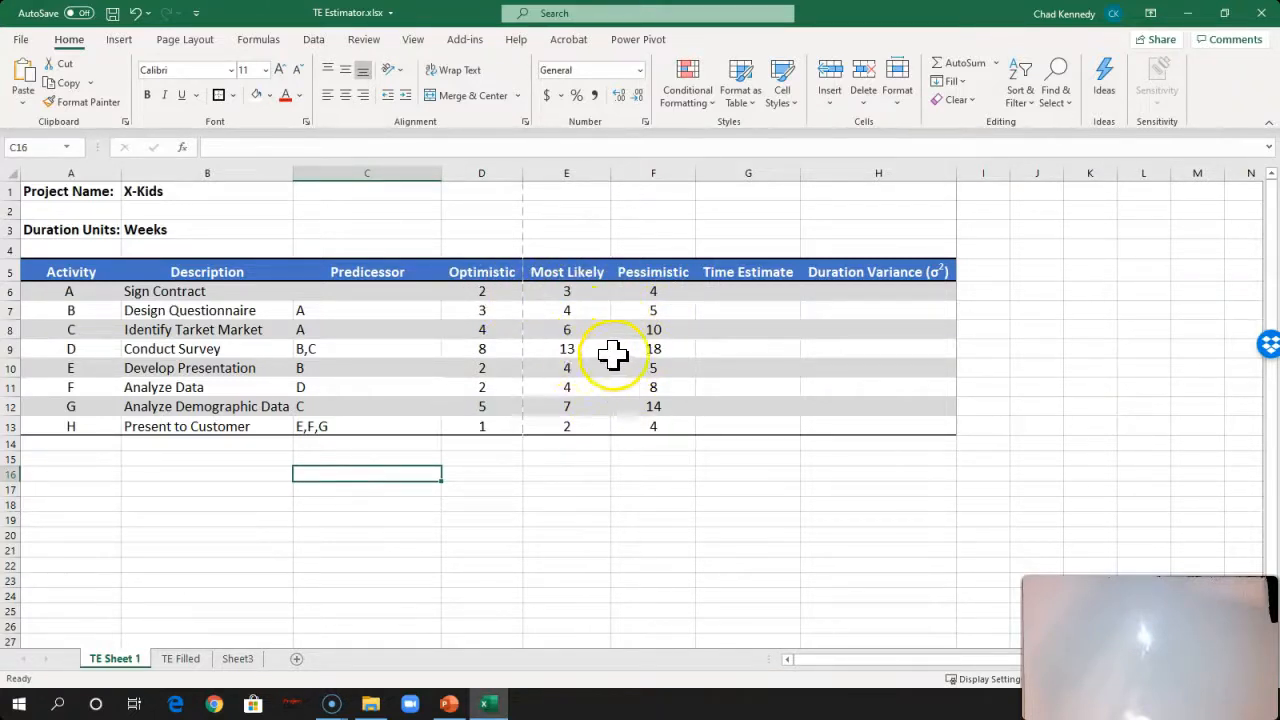
mouse_move(648, 360)
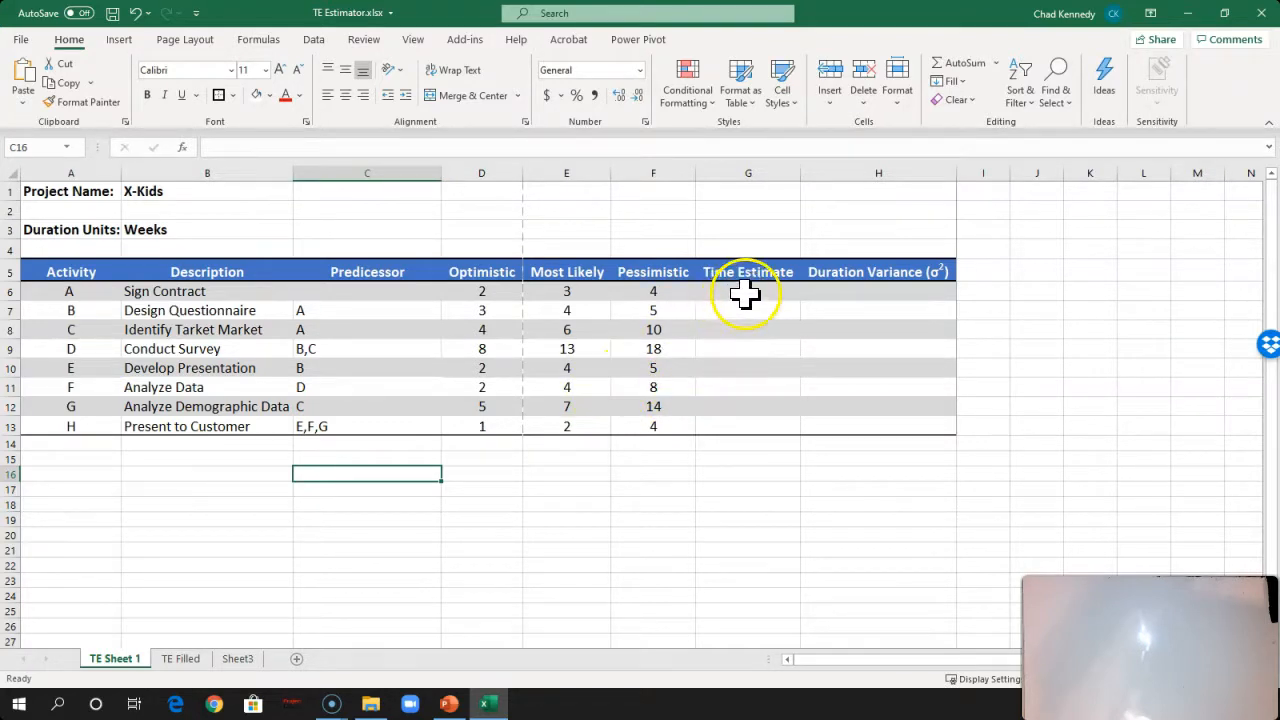
Step: Enter the time estimate =(D6+4*E6+F6)/6 for activity A in G6
left_click(748, 292)
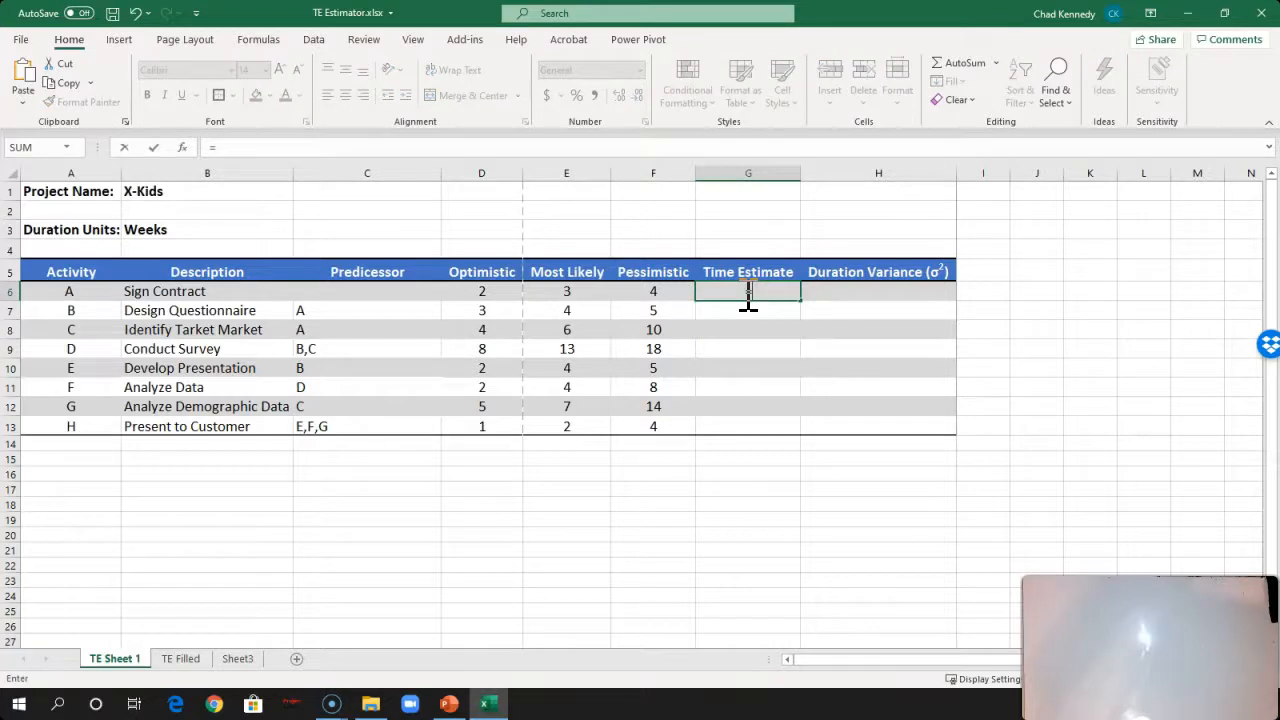
type("=(")
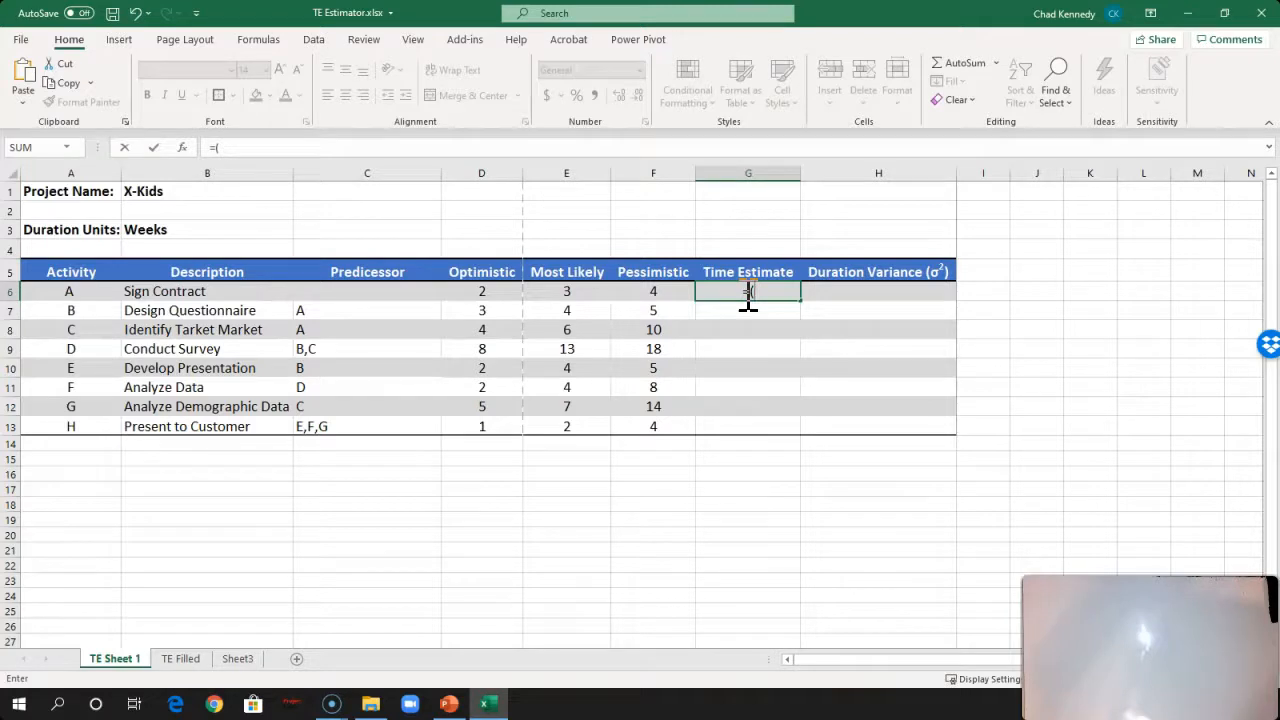
left_click(480, 292)
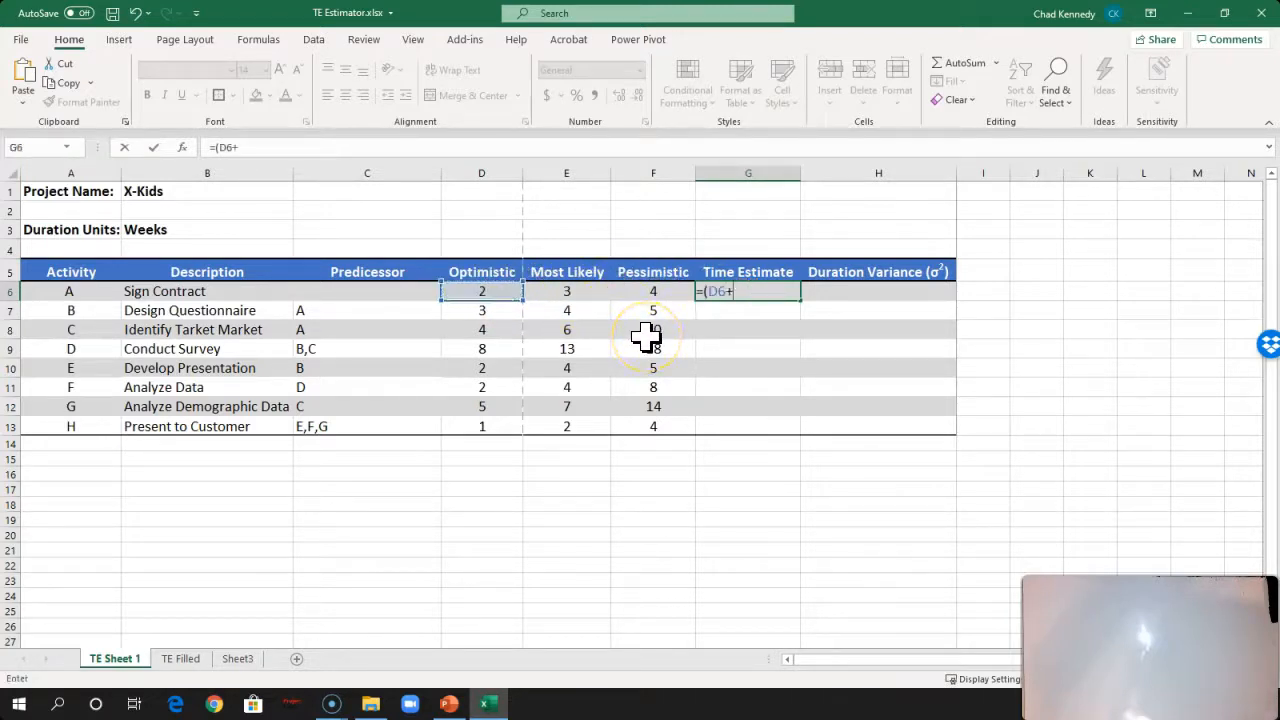
type("4*")
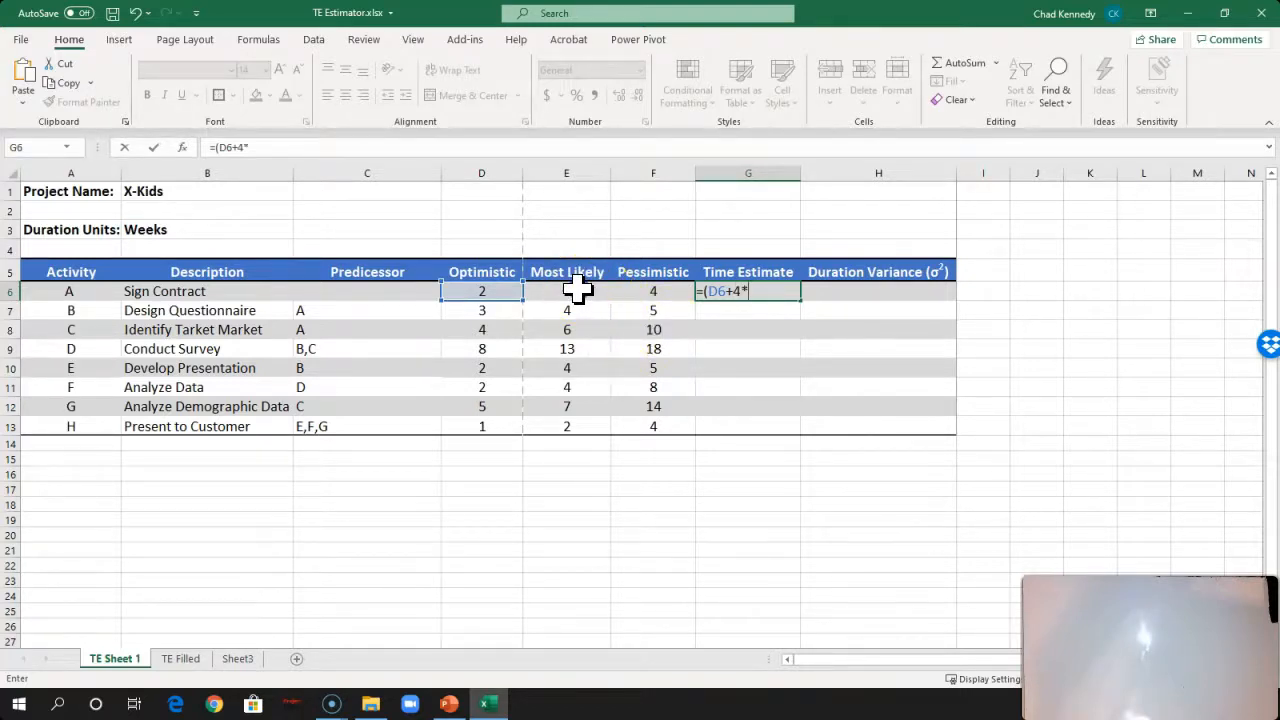
left_click(566, 292)
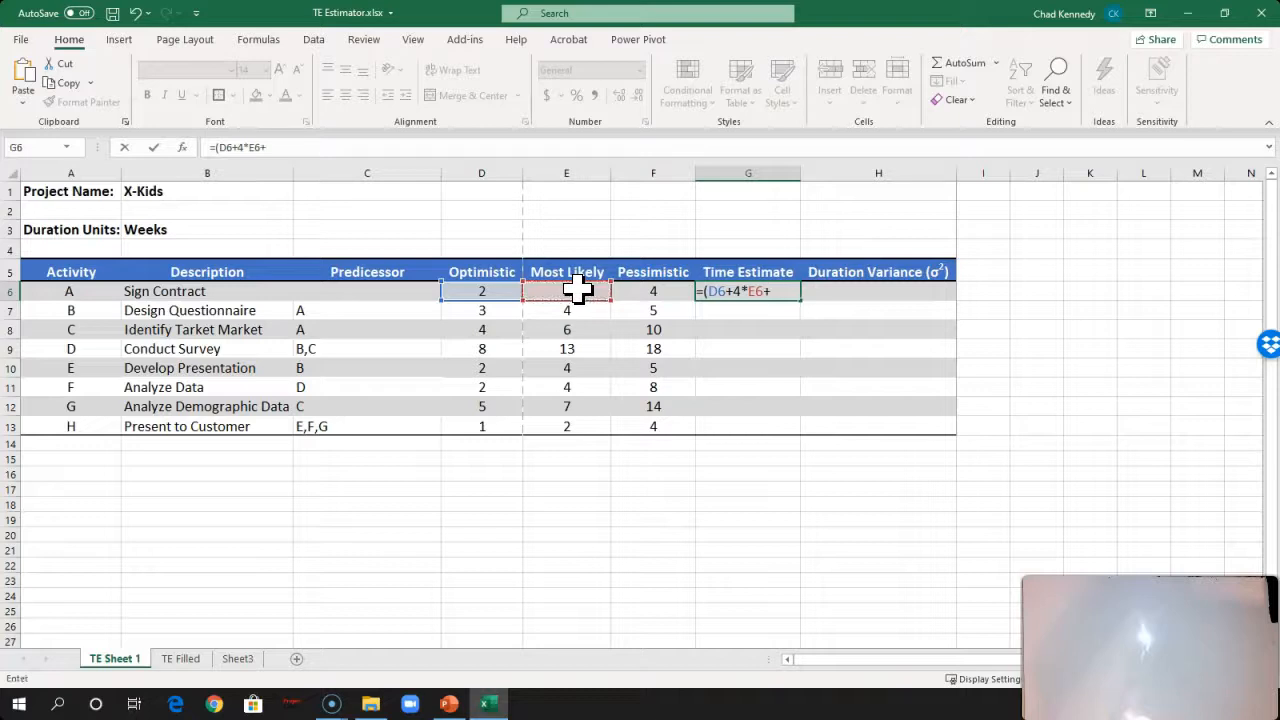
left_click(652, 292)
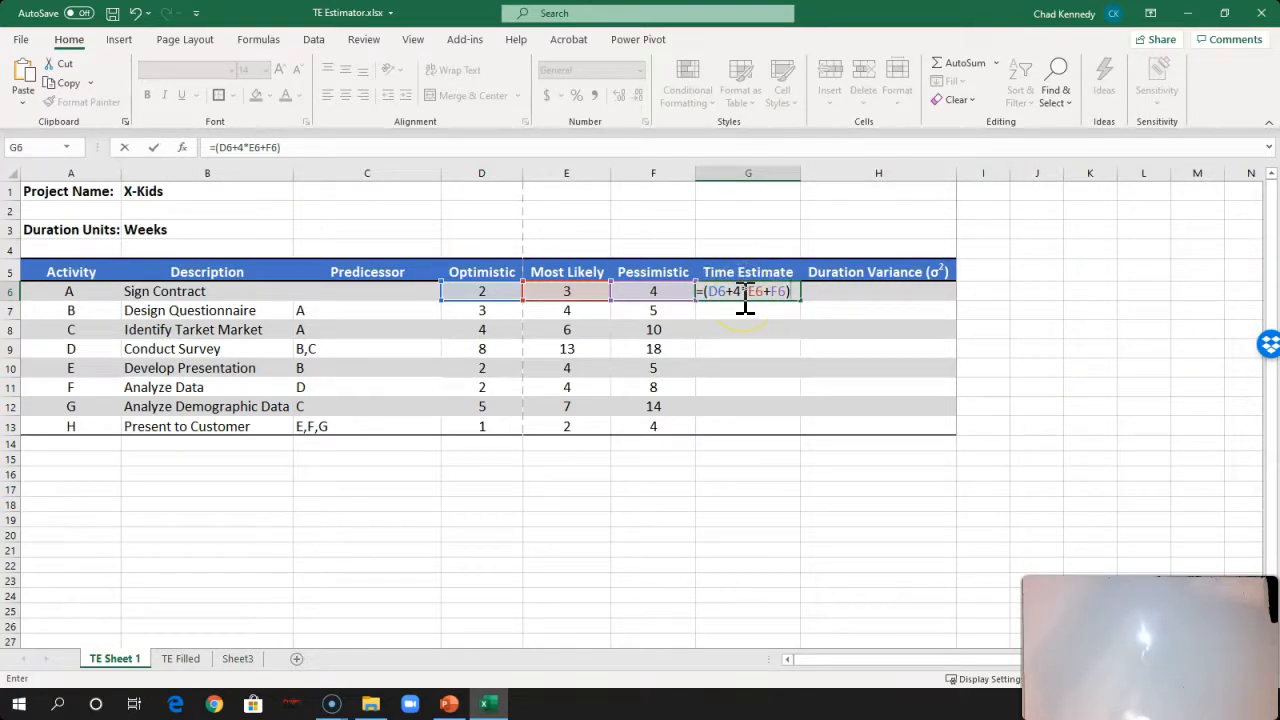
type("/")
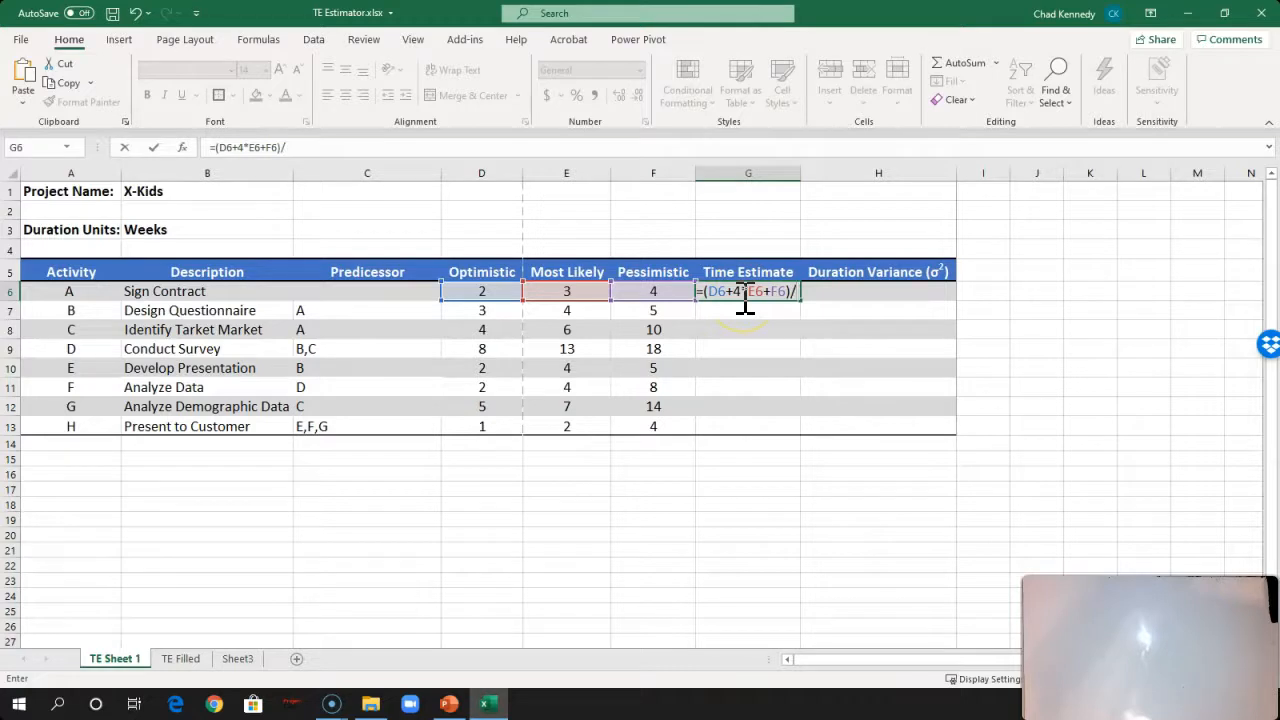
type("6")
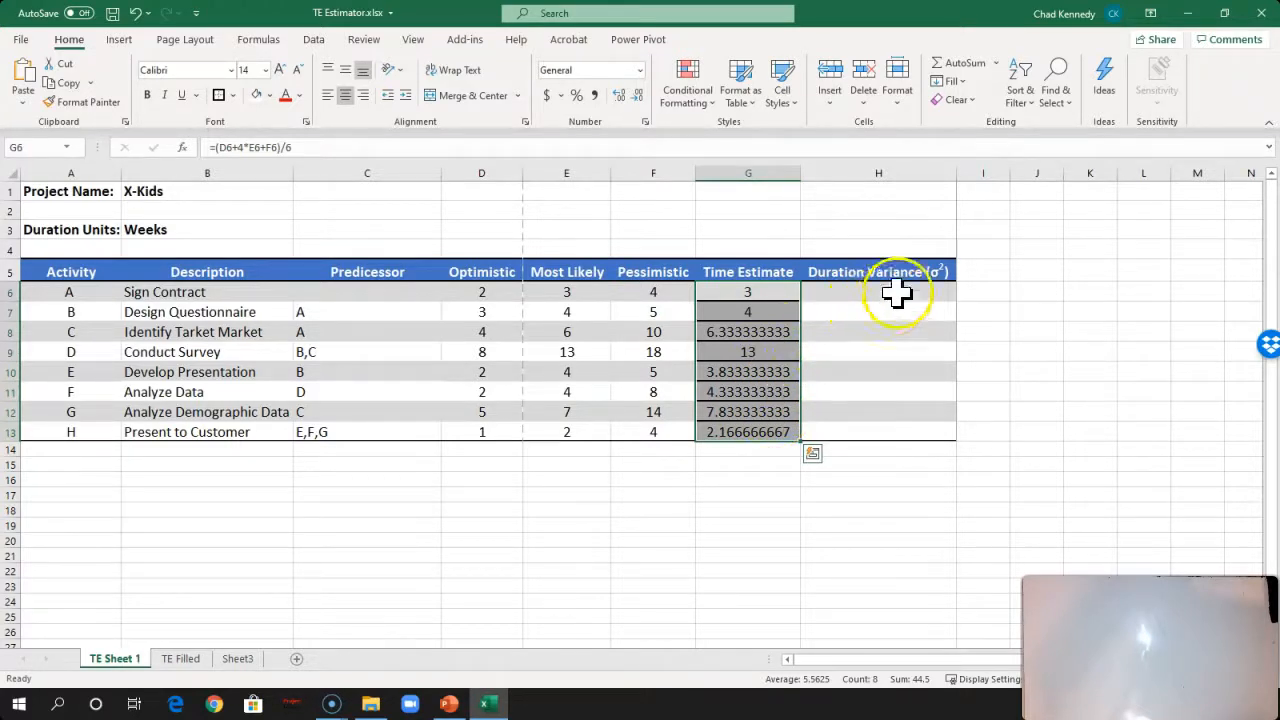
Step: Enter the variance =((F6-D6)/6)^2 in H6 for activity A, giving 0.1111
left_click(878, 292)
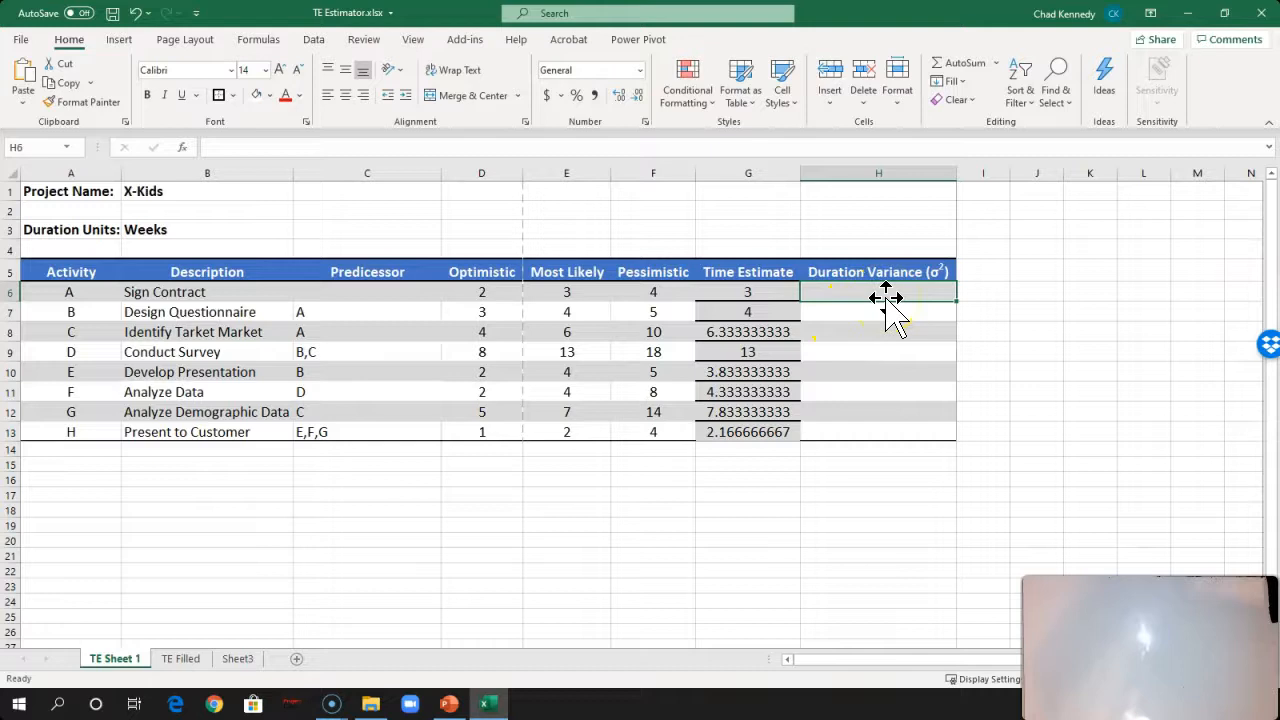
mouse_move(896, 296)
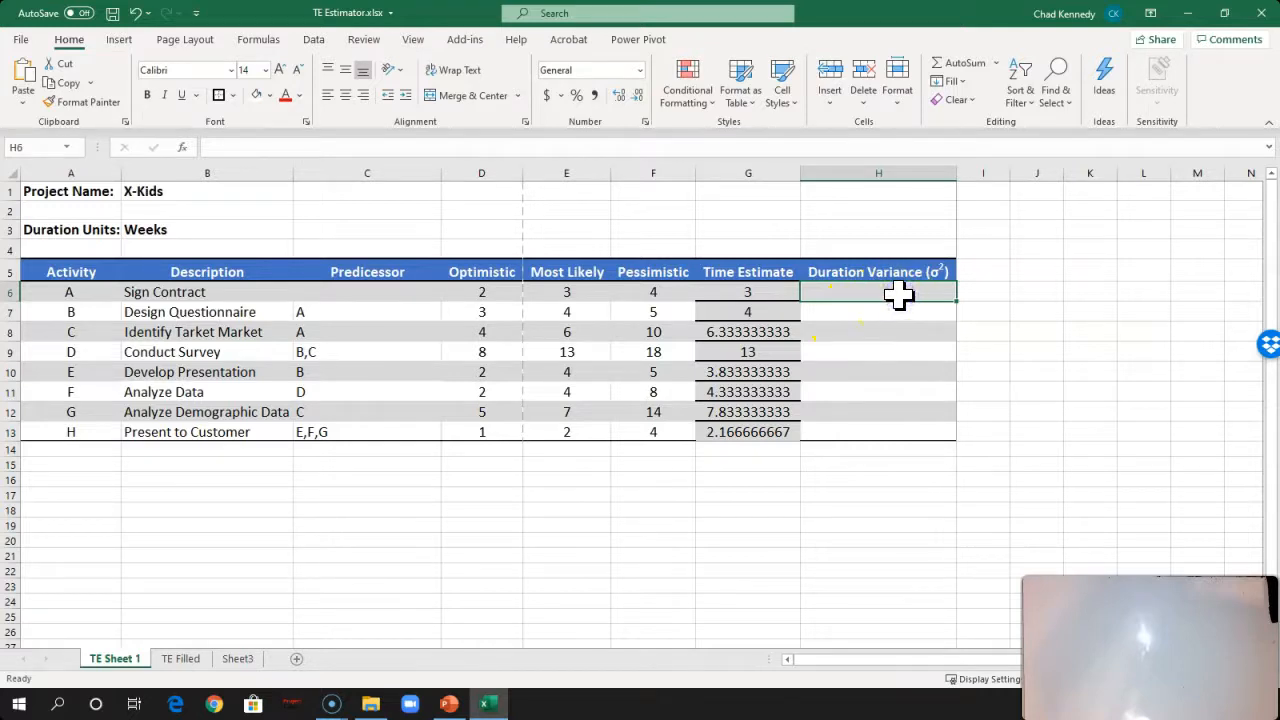
type("=")
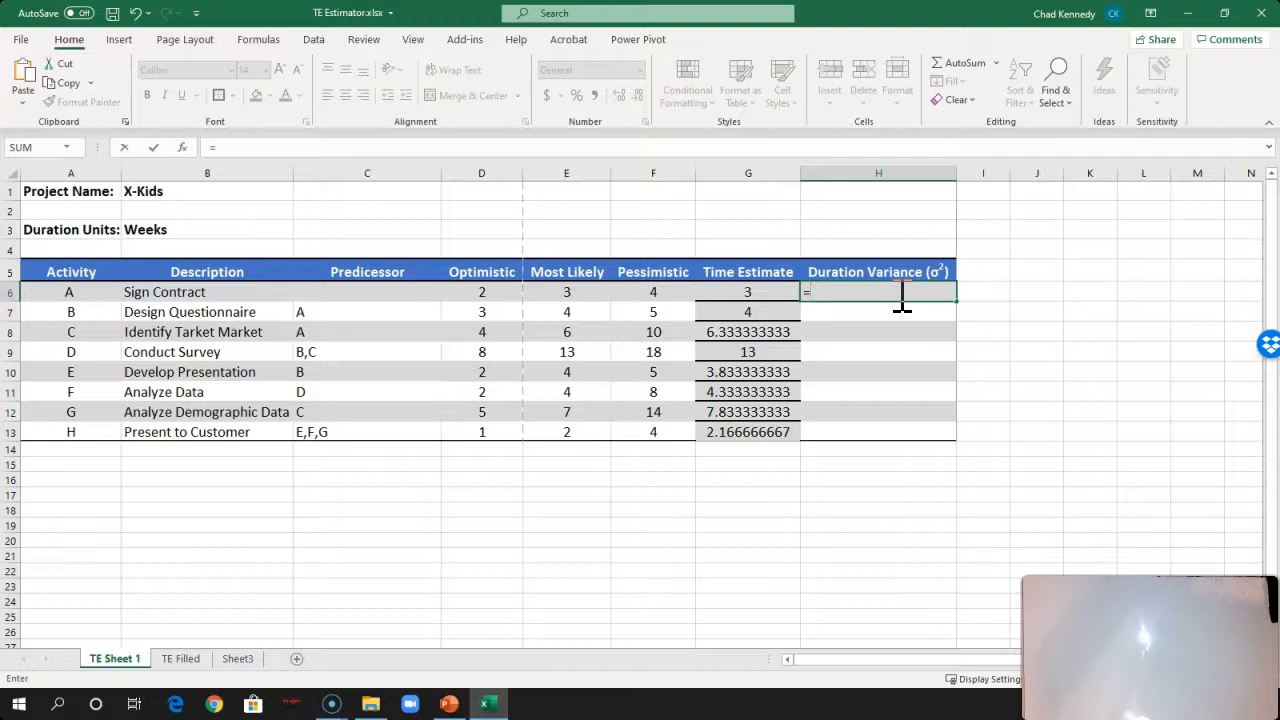
type("(")
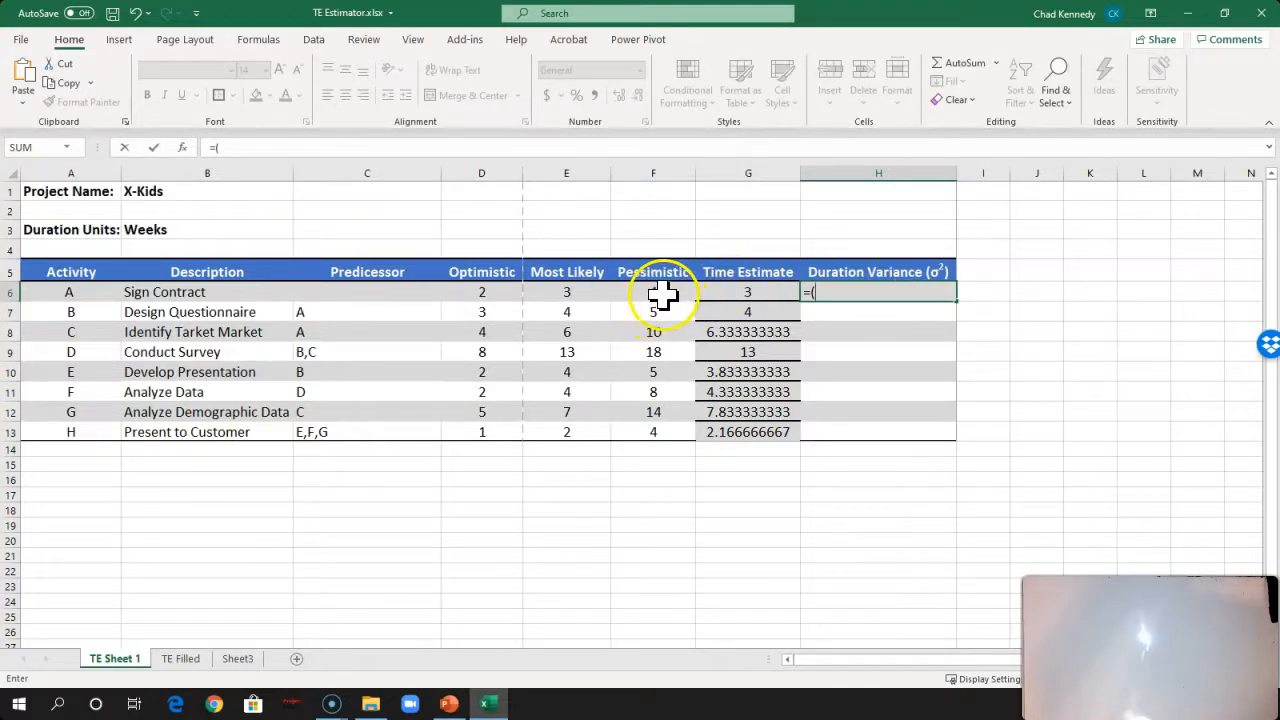
left_click(652, 292)
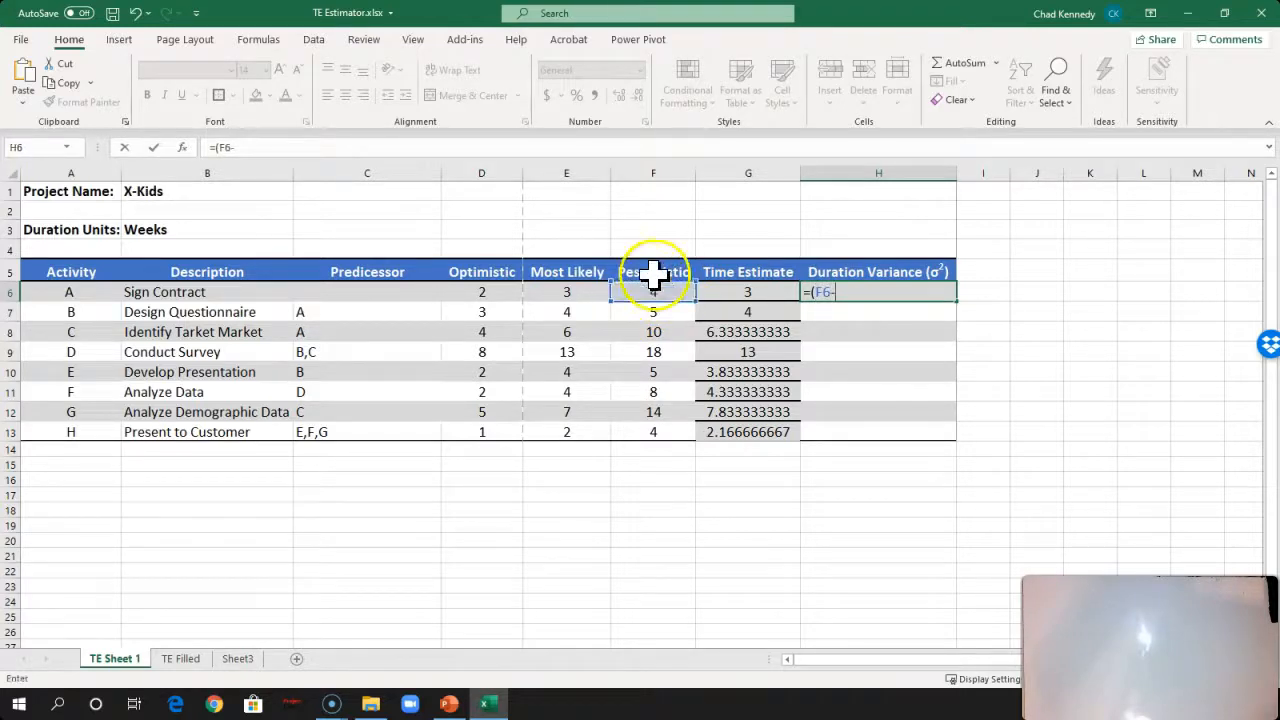
left_click(480, 292)
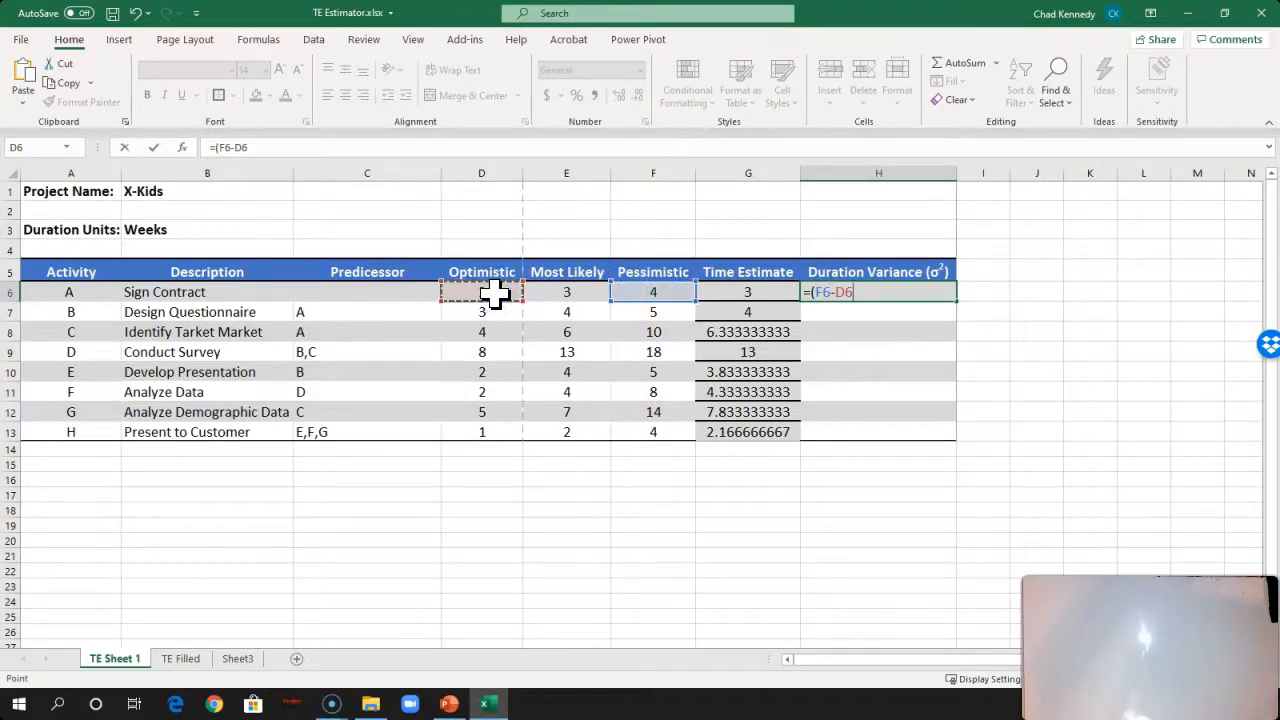
type(")/")
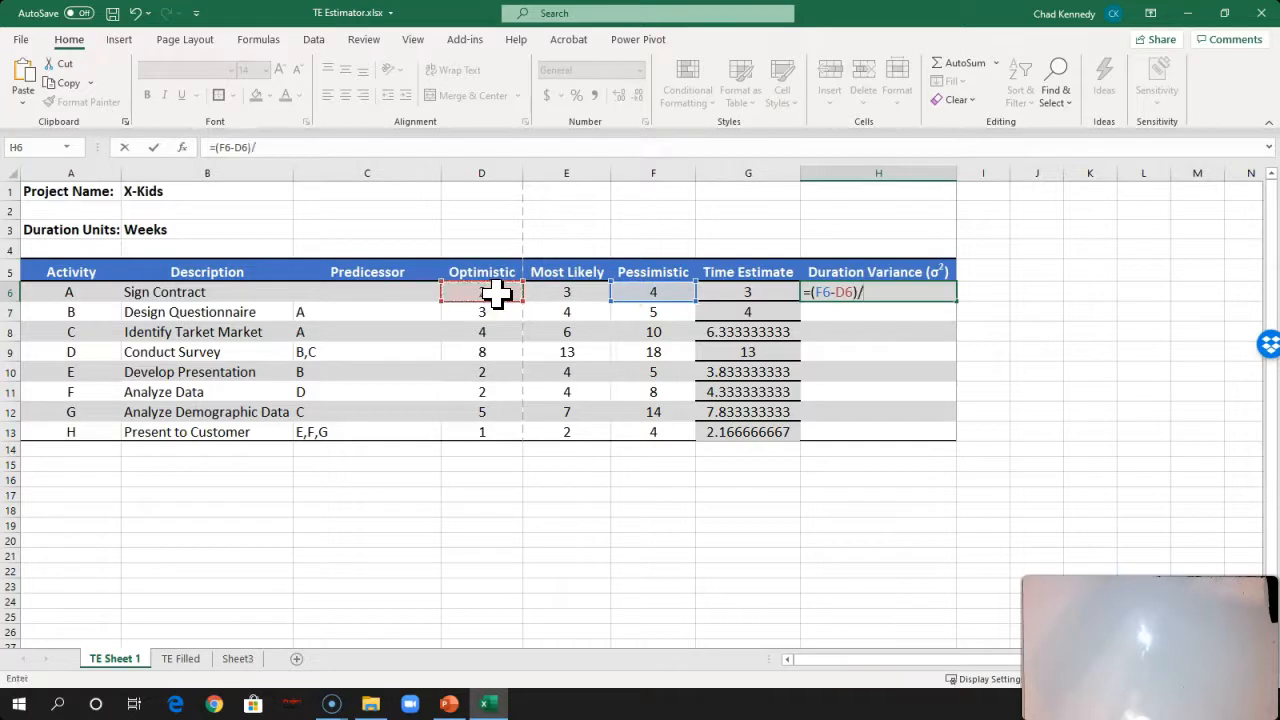
type("6)")
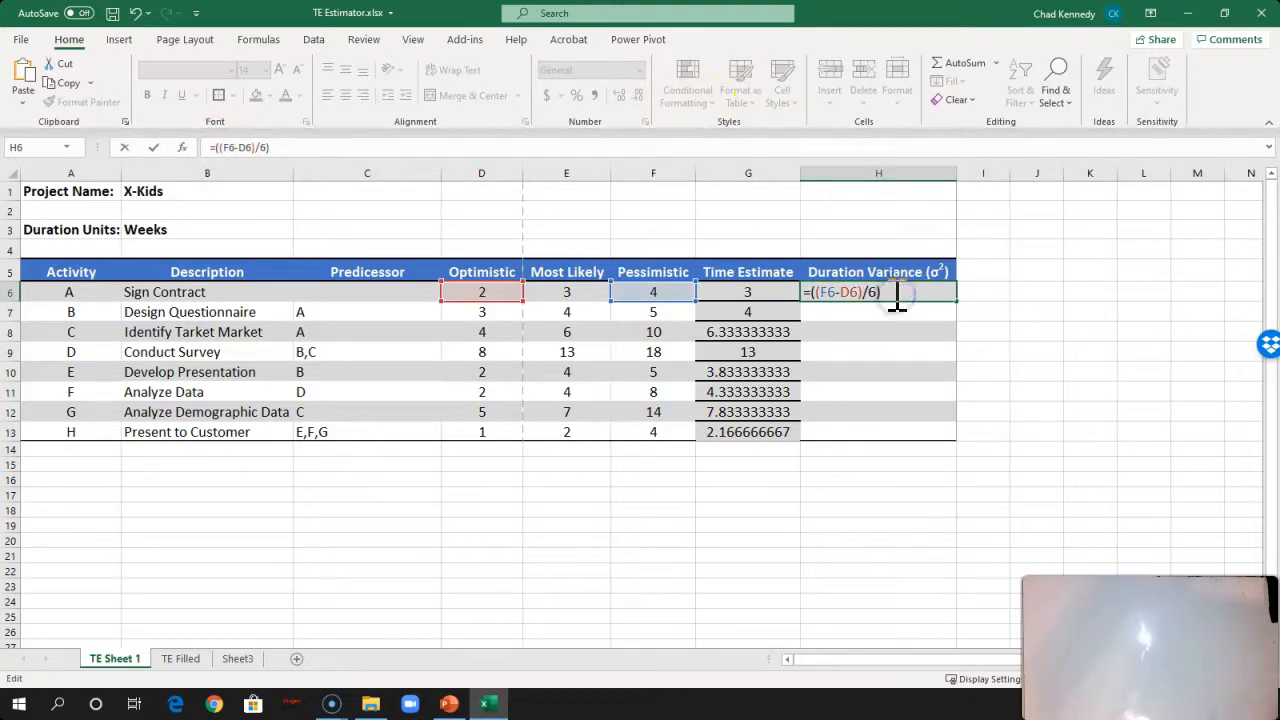
type("^2")
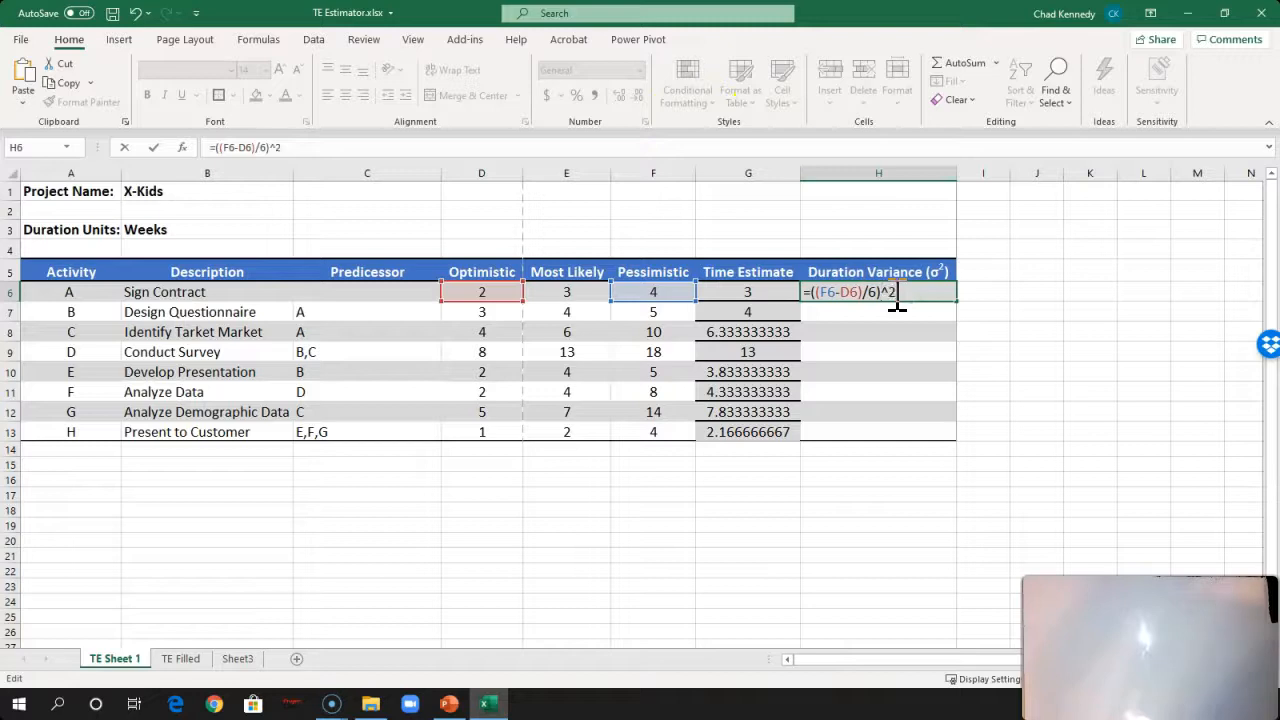
key("enter")
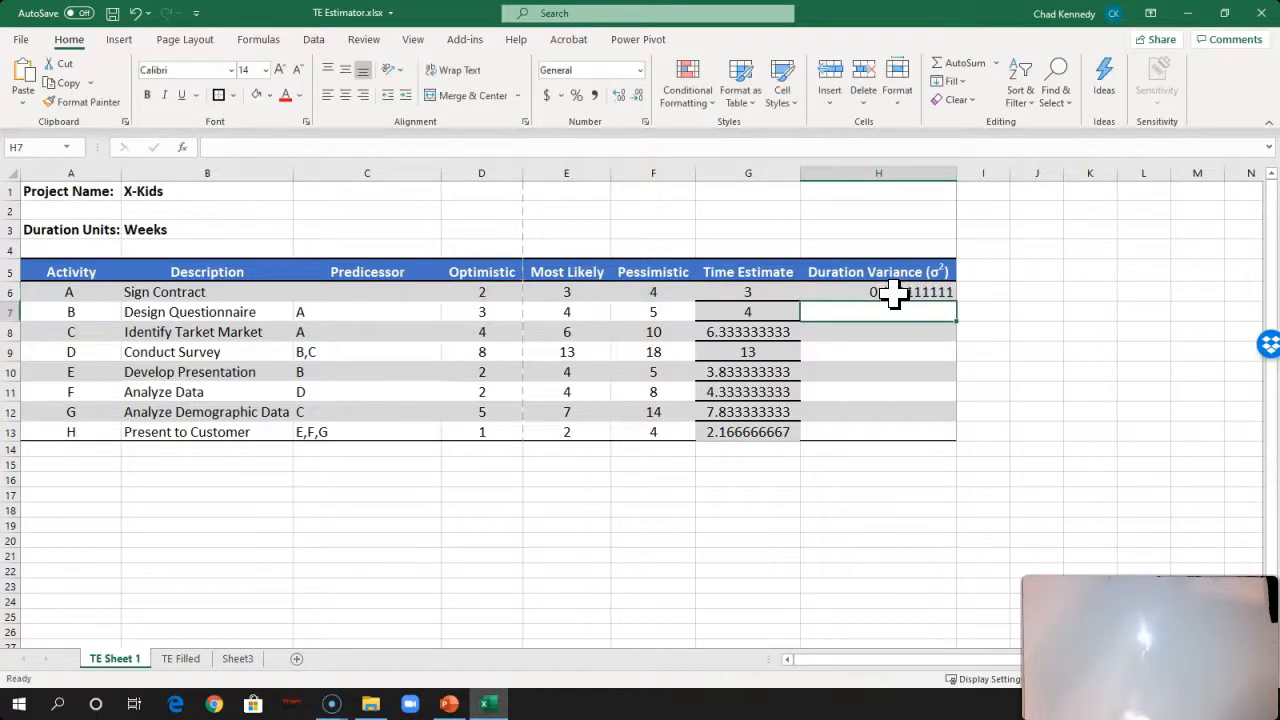
Step: Reduce H6's displayed decimals so the variance reads 0.111
left_click(878, 292)
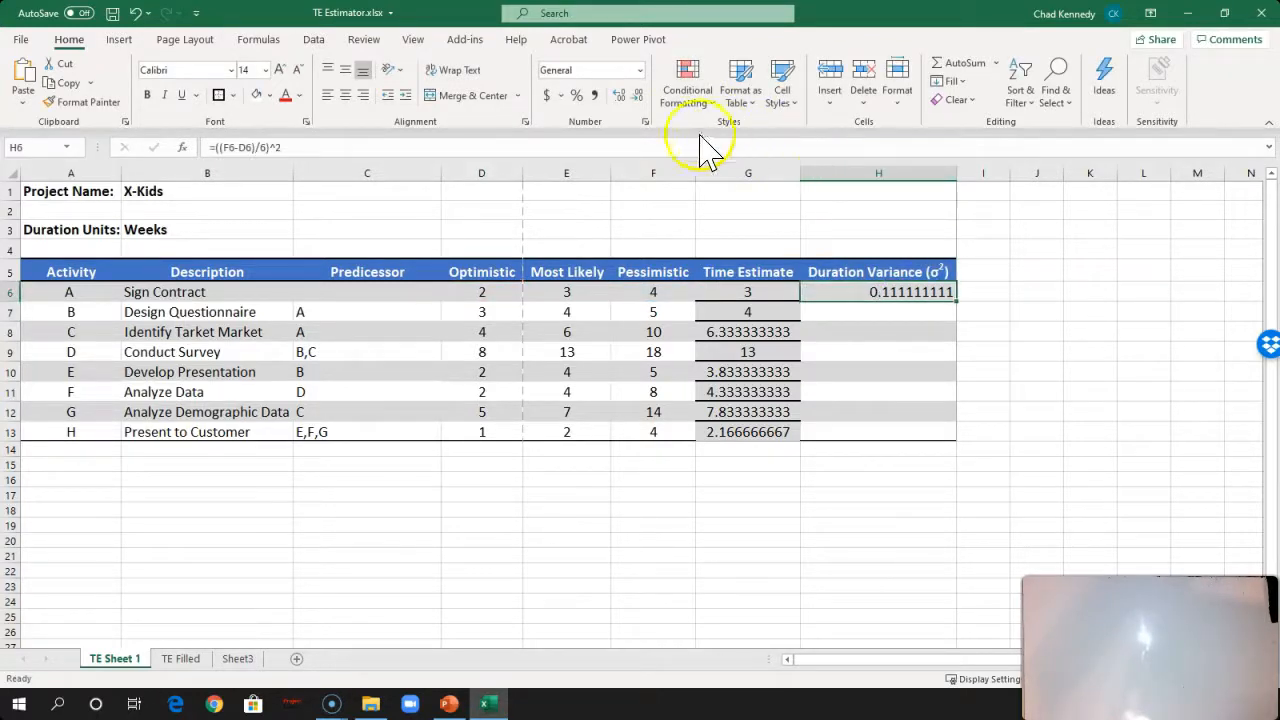
left_click(620, 96)
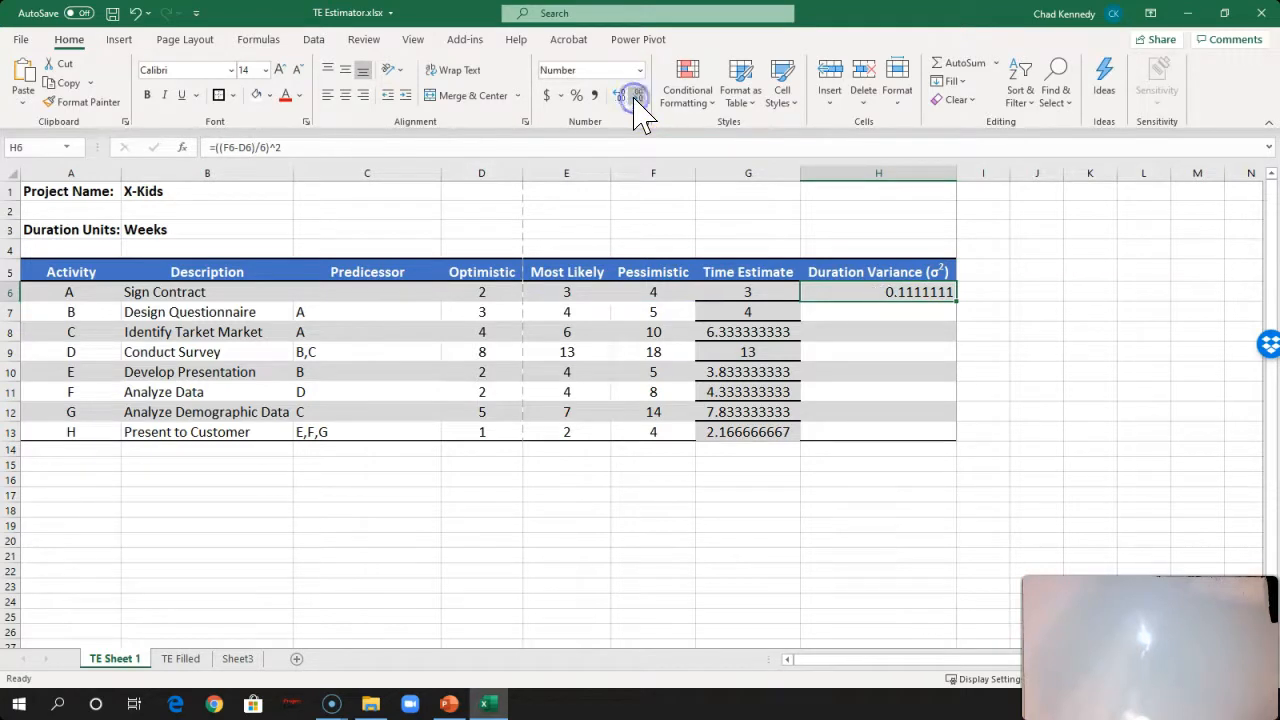
left_click(620, 96)
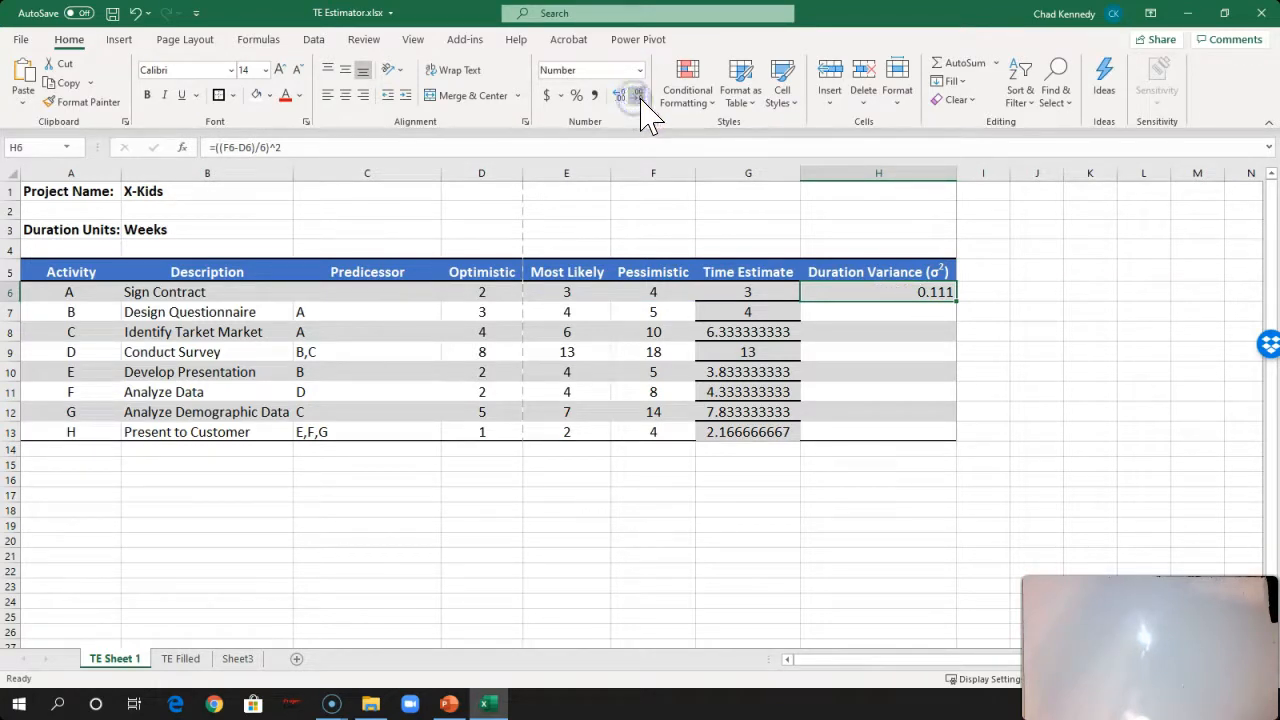